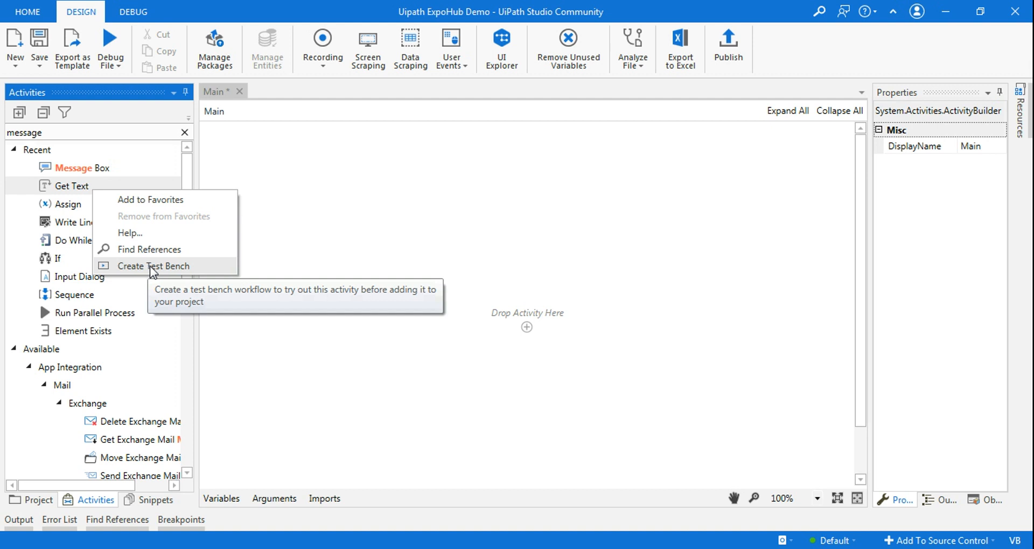
mouse_move(73, 182)
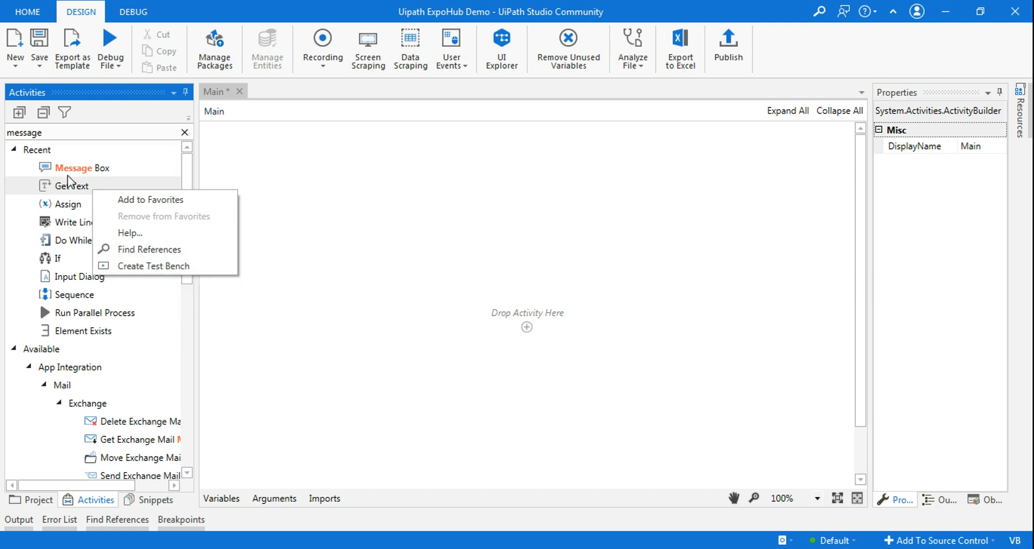
mouse_move(153, 266)
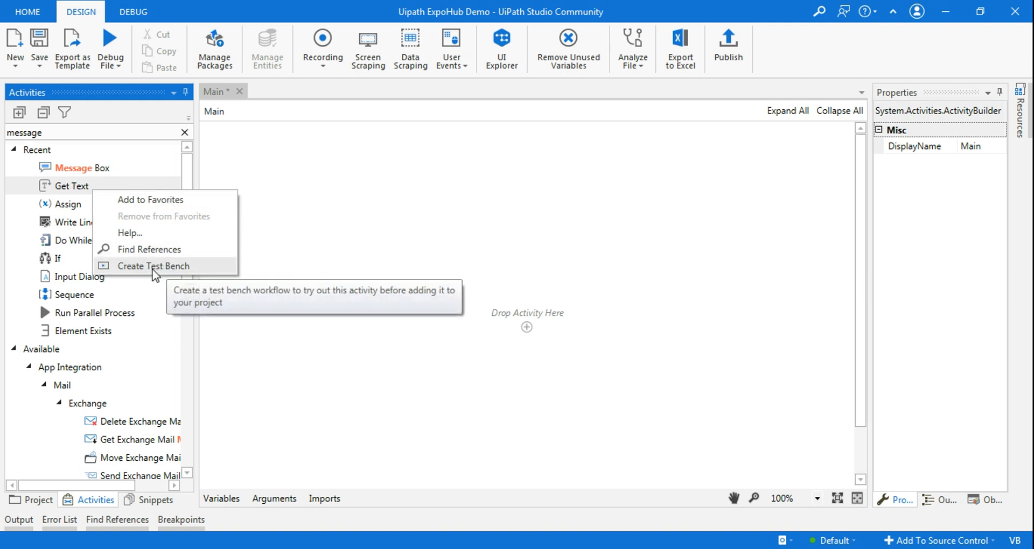
mouse_move(168, 275)
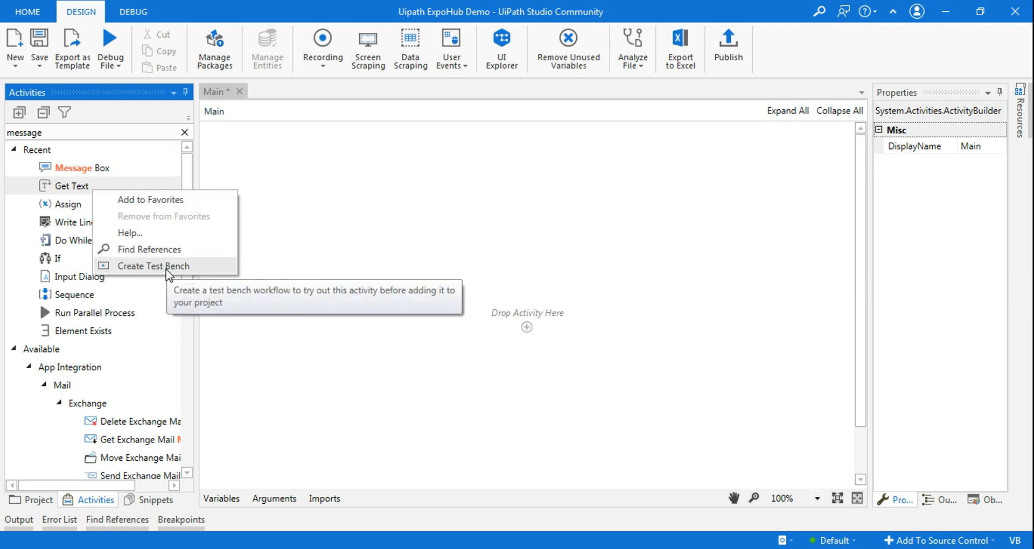
mouse_move(177, 280)
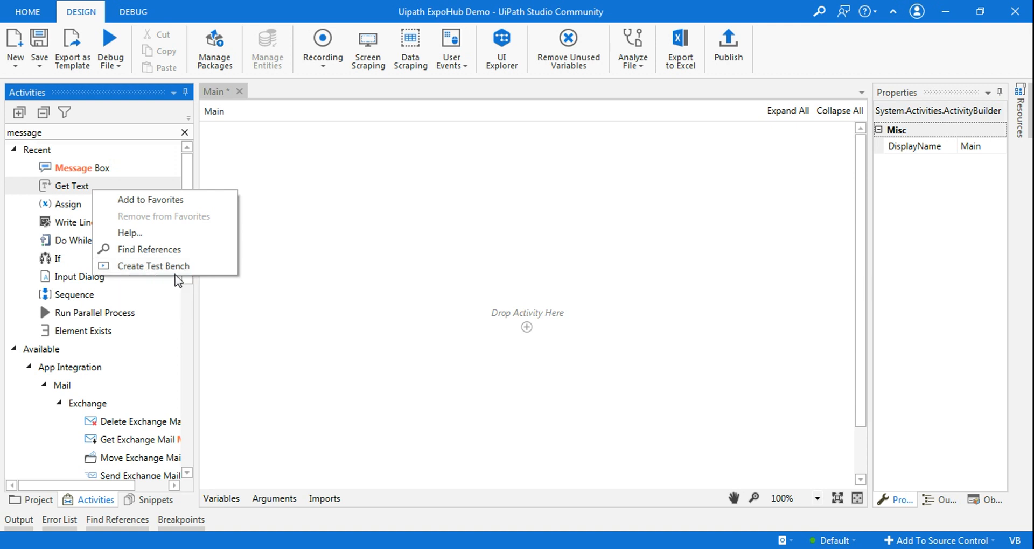
mouse_move(153, 265)
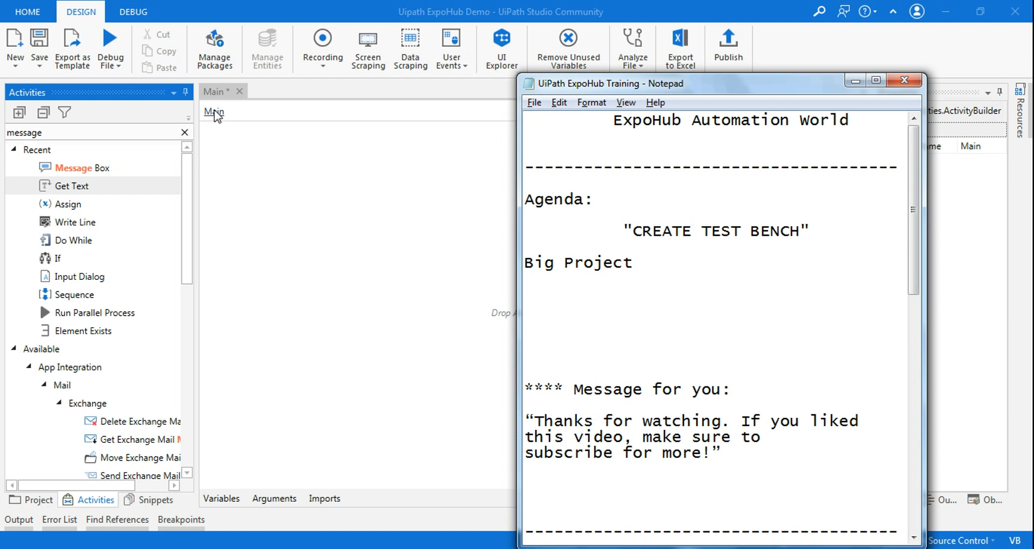
- Bring the Notepad agenda into focus below the Big Project line
click(524, 277)
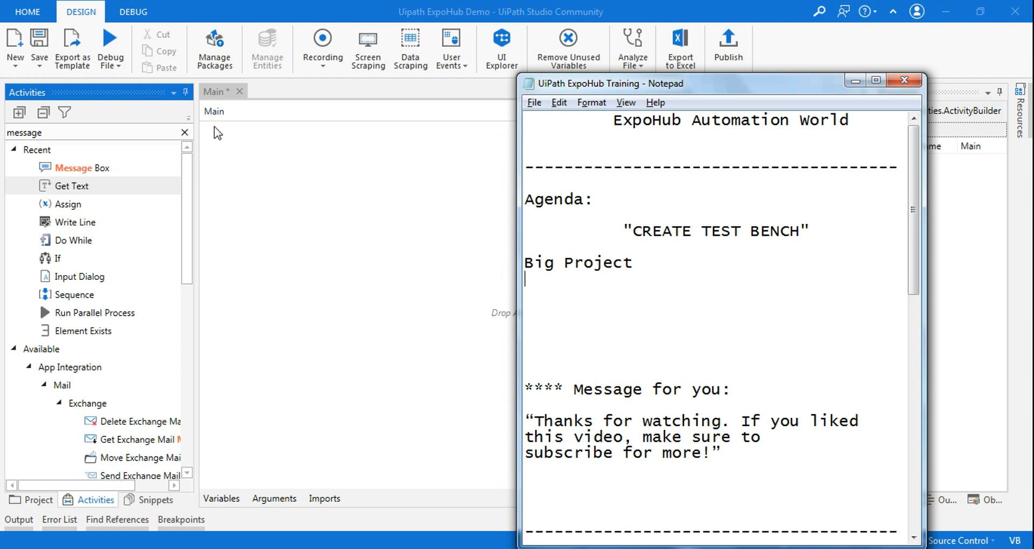
mouse_move(688, 300)
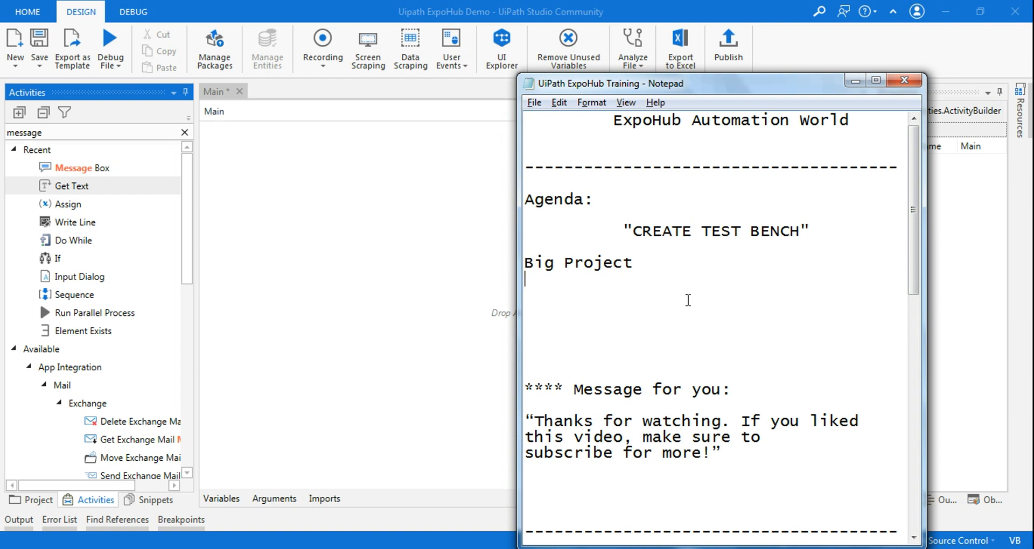
mouse_move(691, 301)
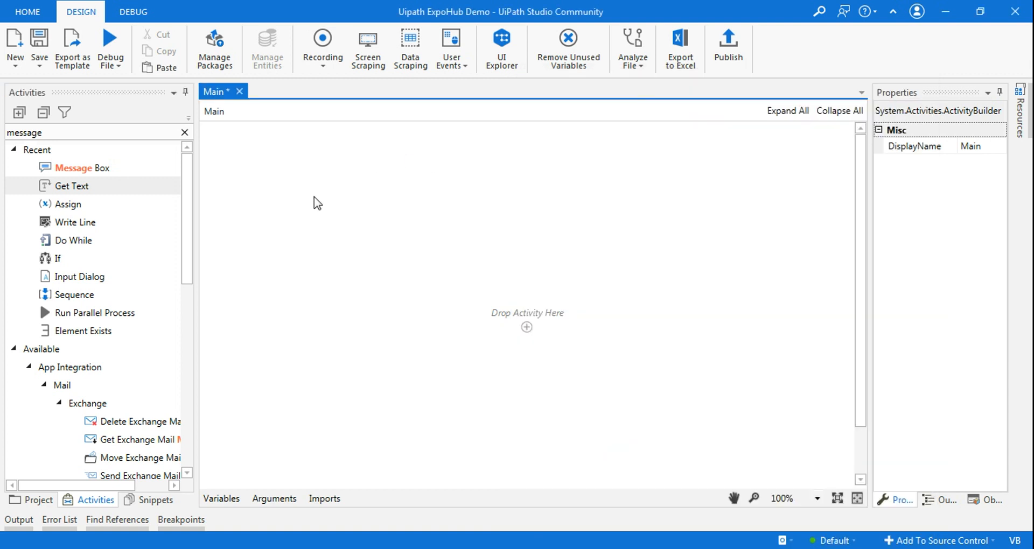
mouse_move(448, 237)
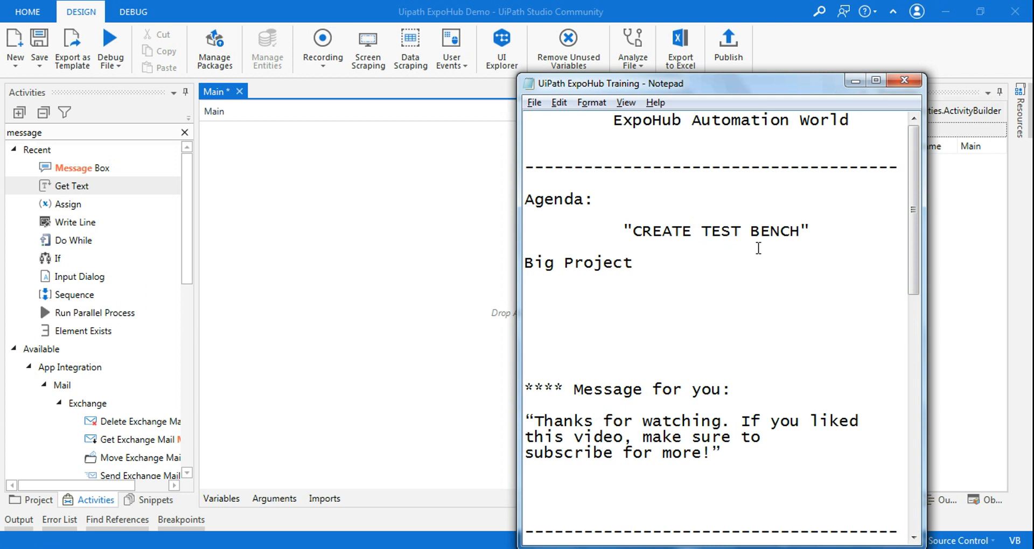
mouse_move(472, 263)
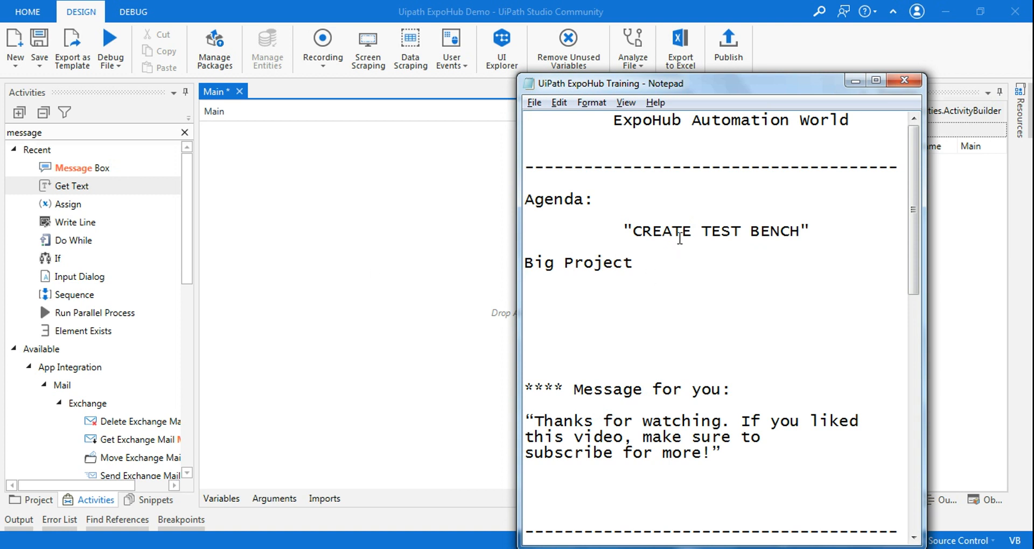
- Select the words CREATE TEST BENCH in the Notepad agenda
drag(640, 231, 798, 232)
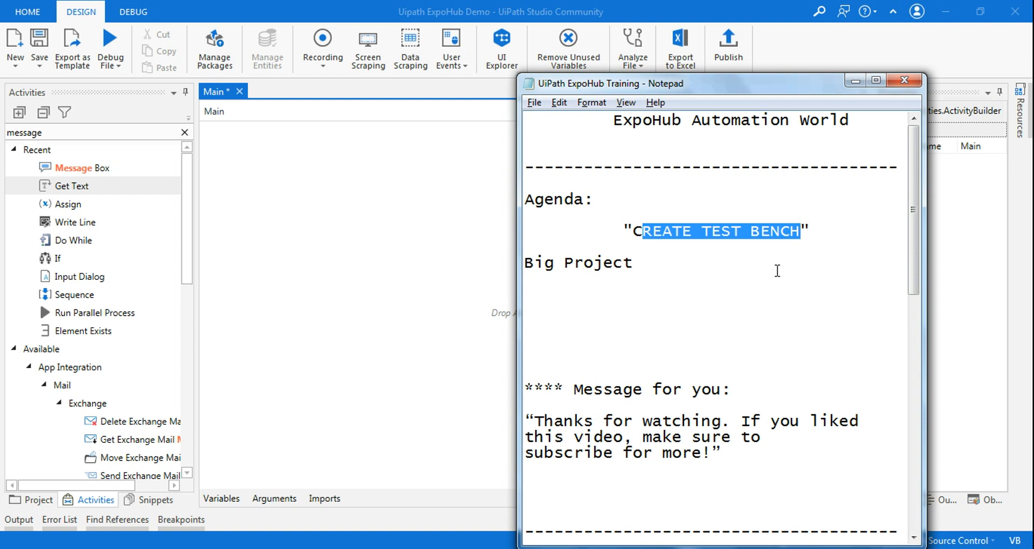
mouse_move(742, 267)
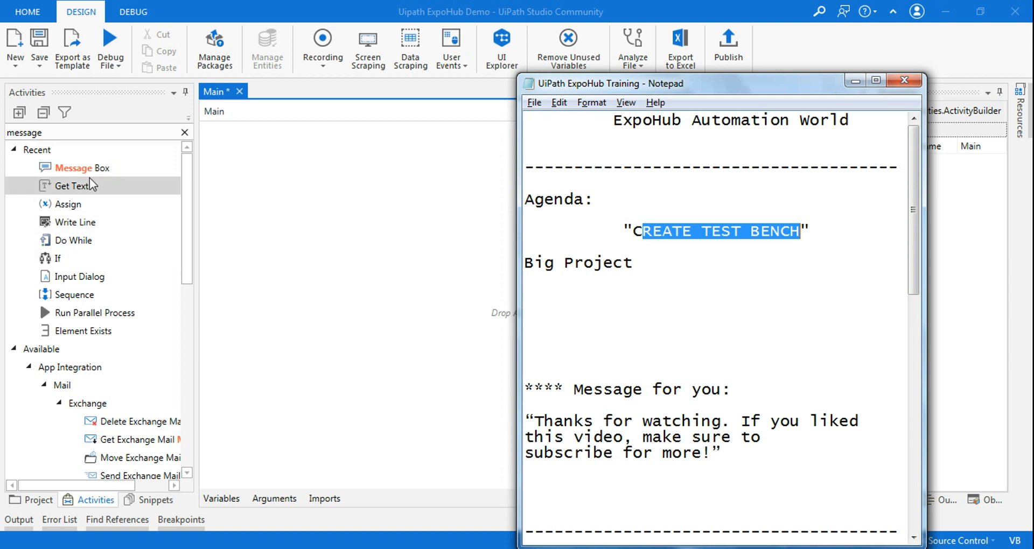
mouse_move(72, 186)
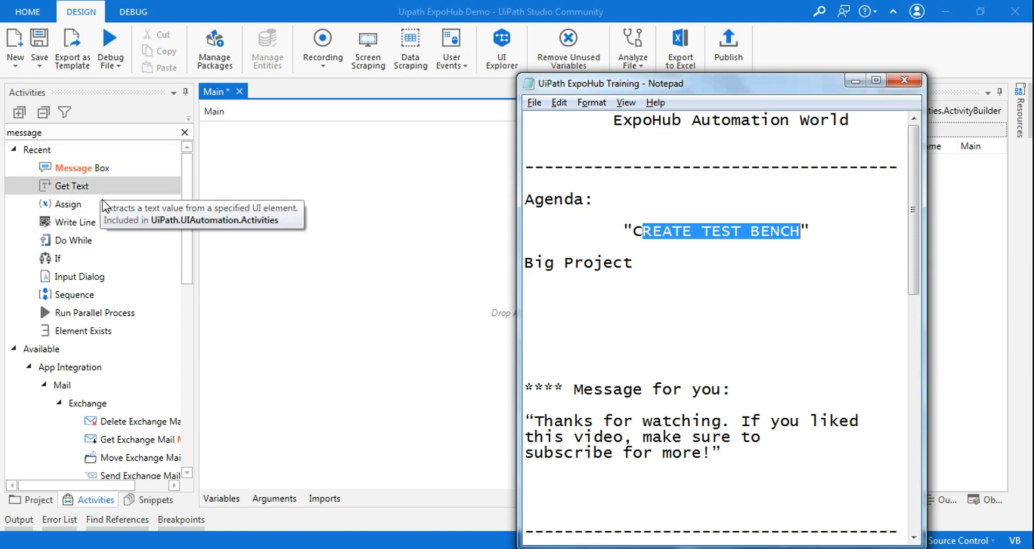
- Bring up the context options for the Get Text activity to create its test bench
right_click(71, 185)
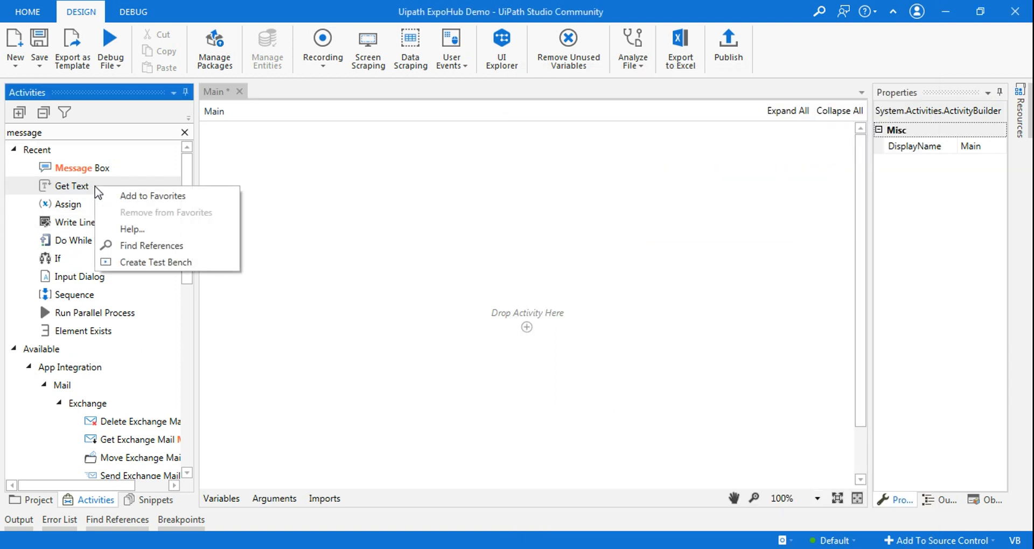
mouse_move(85, 193)
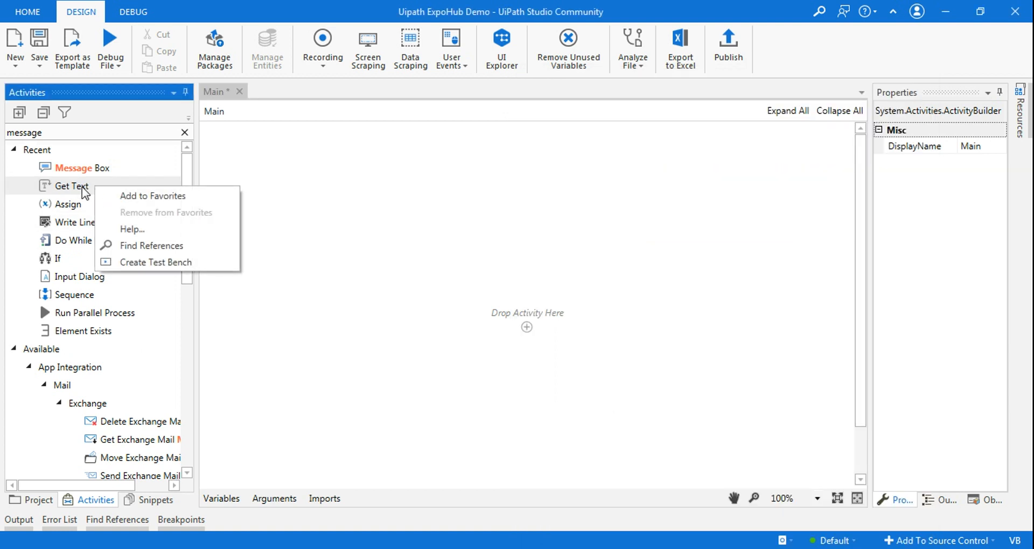
mouse_move(155, 267)
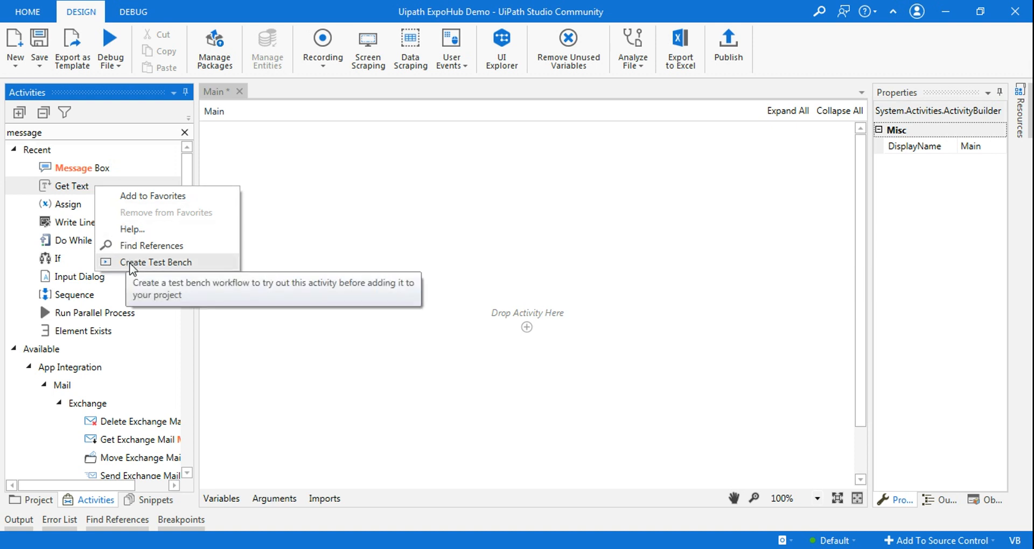
mouse_move(79, 194)
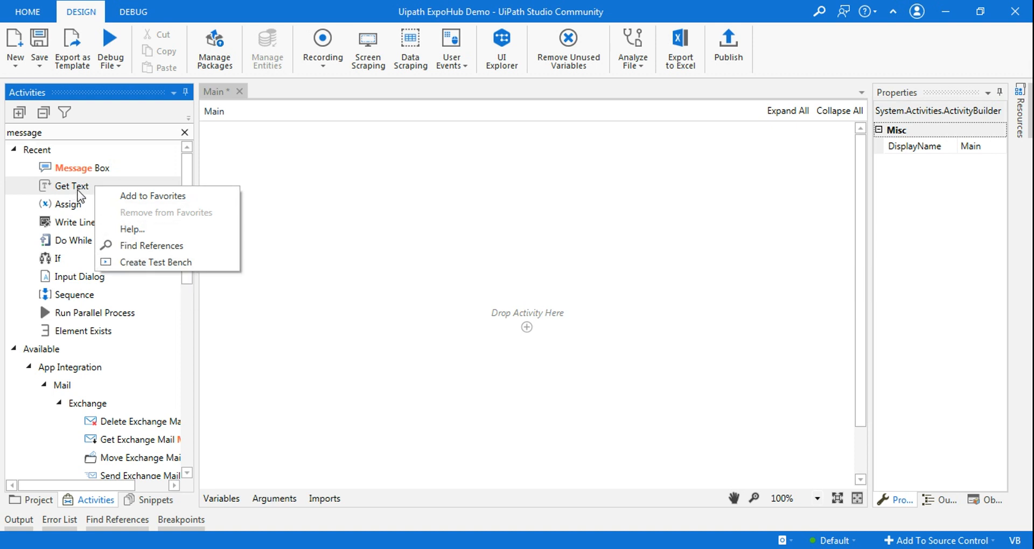
mouse_move(156, 262)
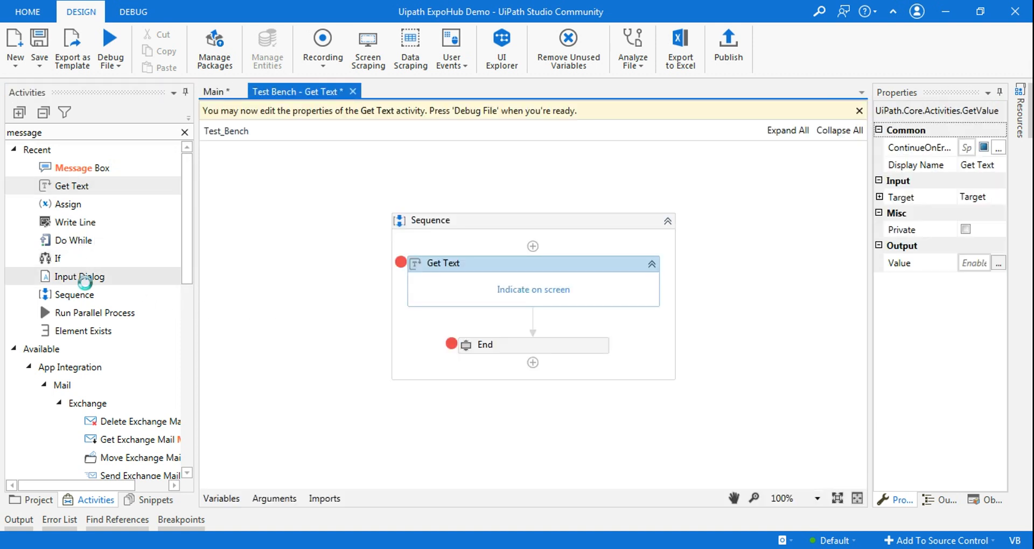
mouse_move(501, 174)
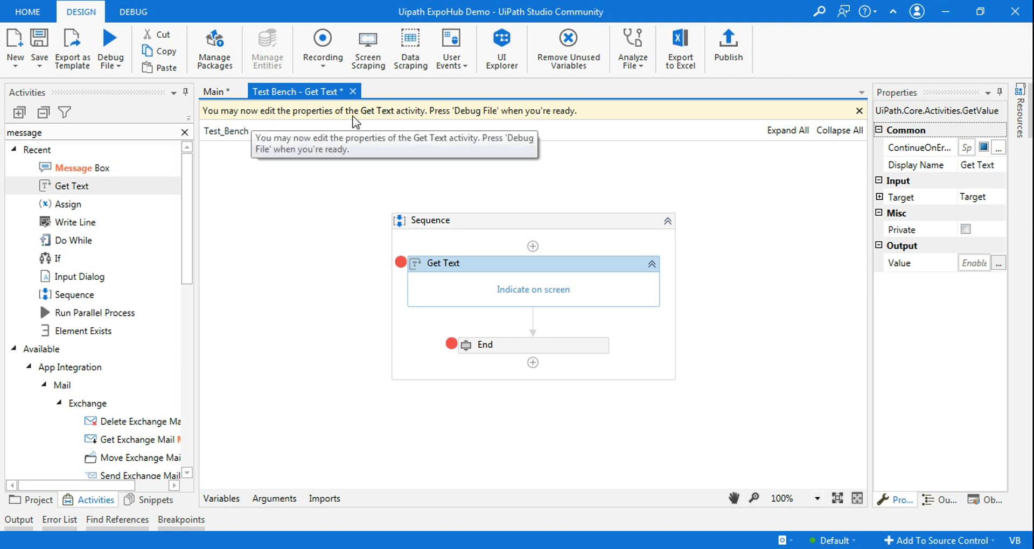
mouse_move(552, 123)
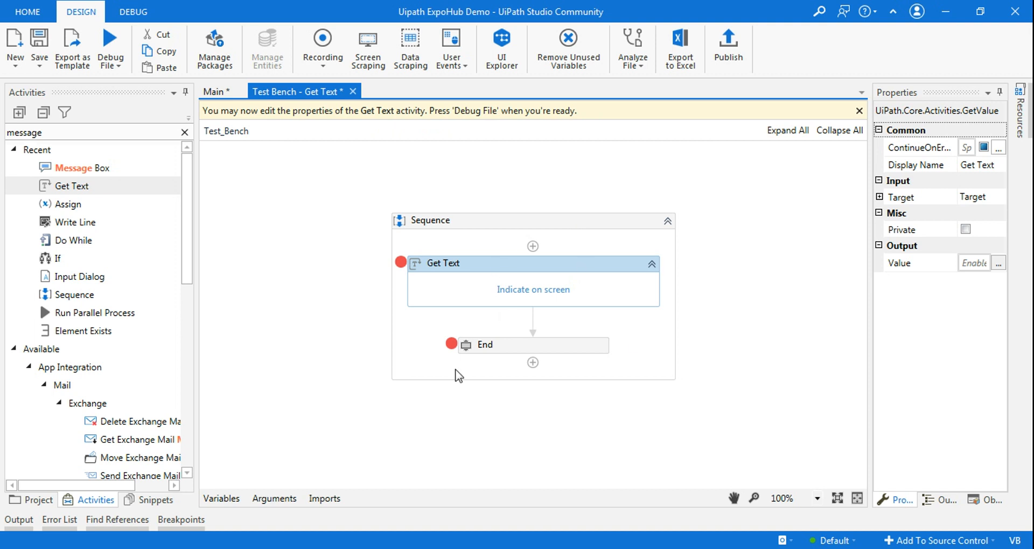
mouse_move(549, 218)
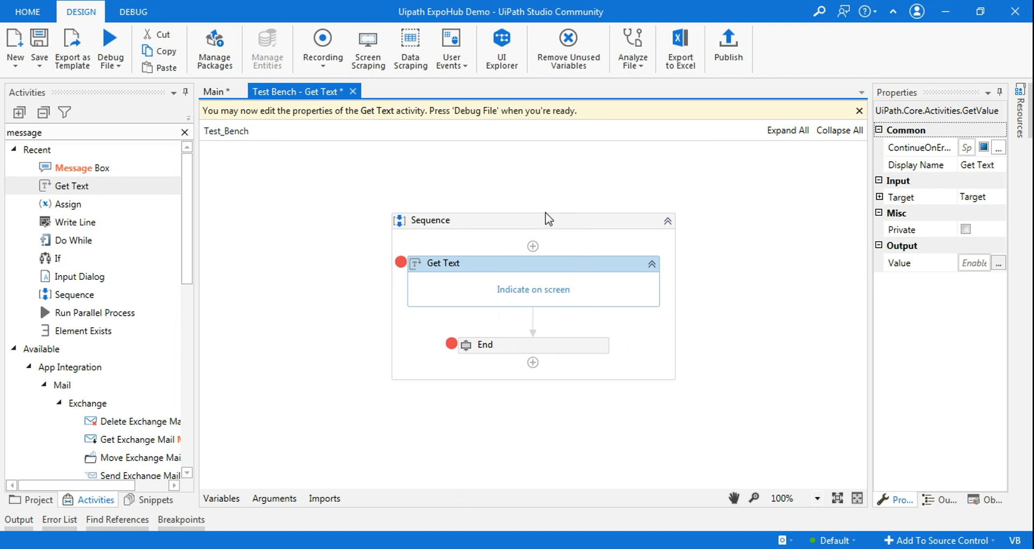
mouse_move(667, 361)
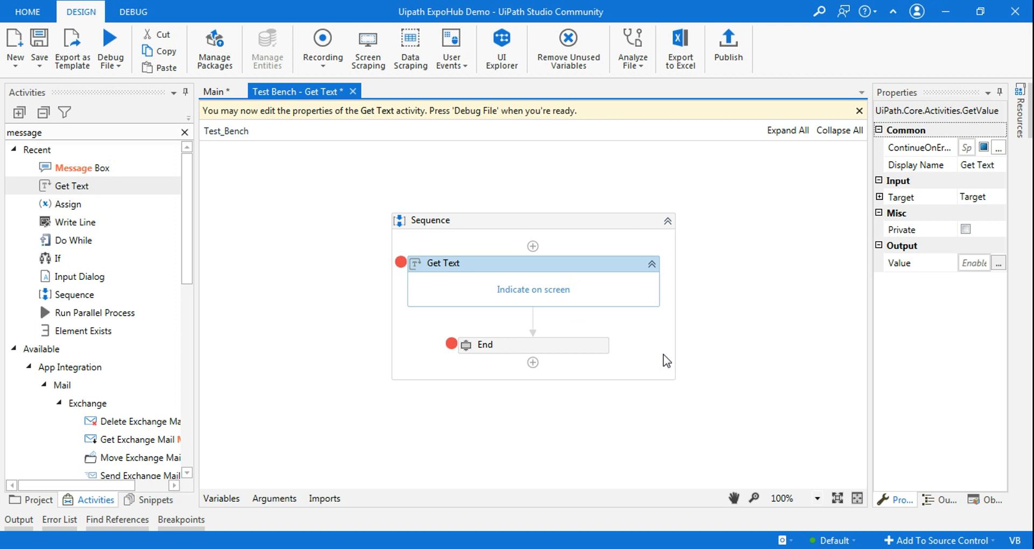
mouse_move(435, 217)
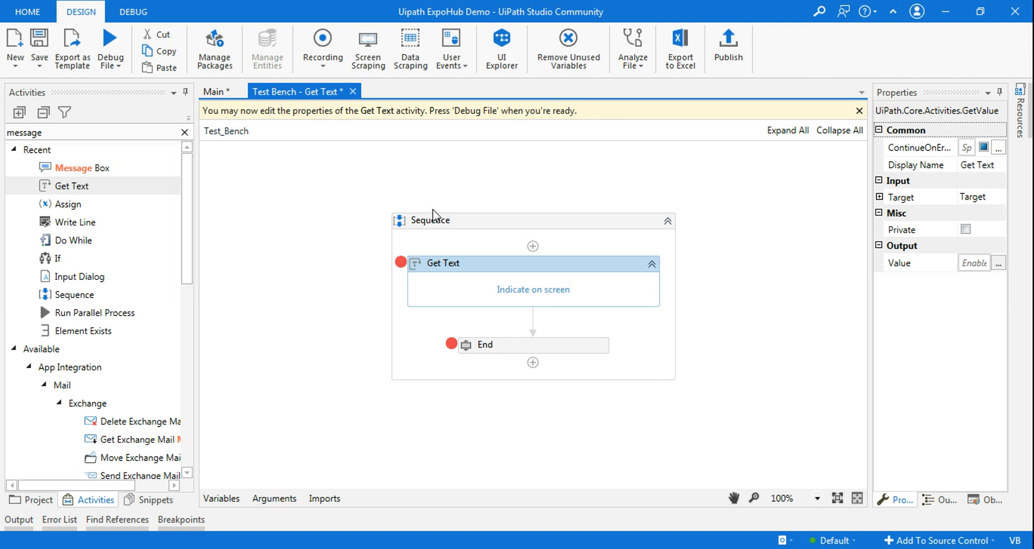
mouse_move(279, 229)
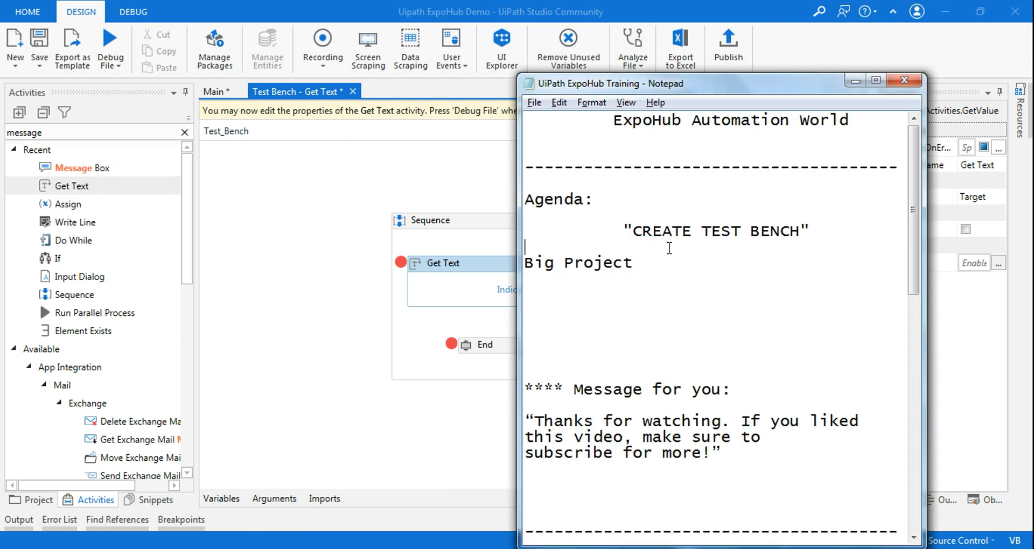
- Add a new 'Temporary' line under Big Project in the Notepad agenda
key(enter)
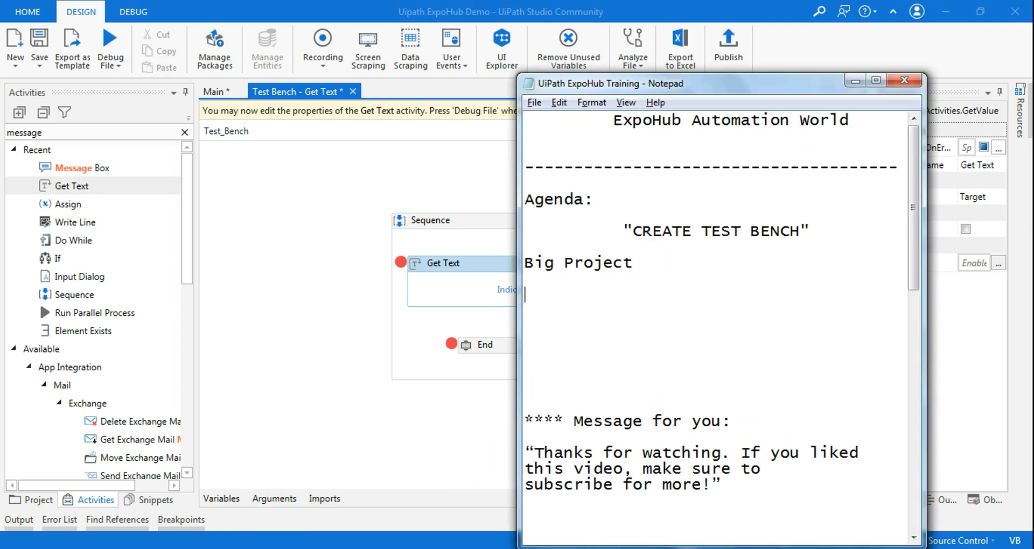
text(Tempora)
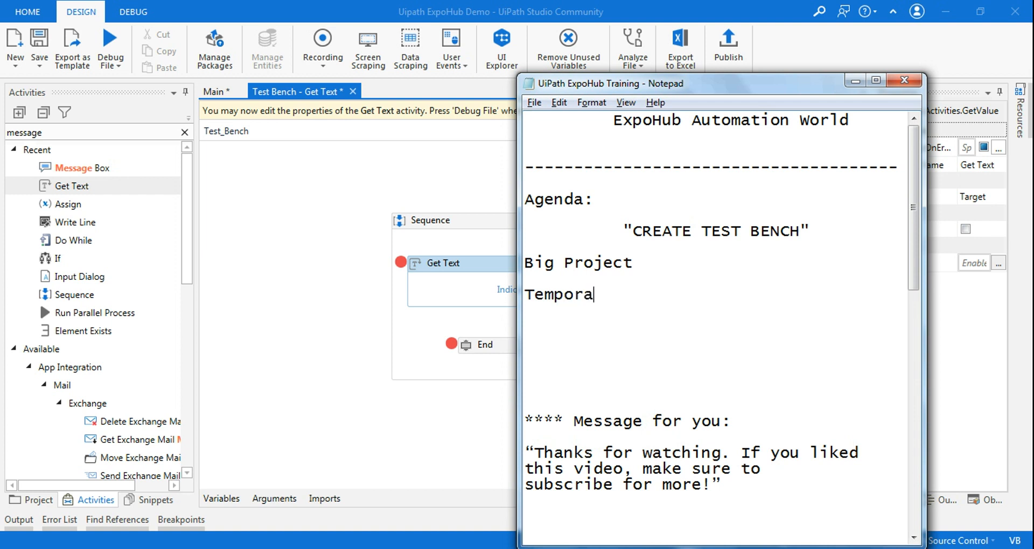
text(ry)
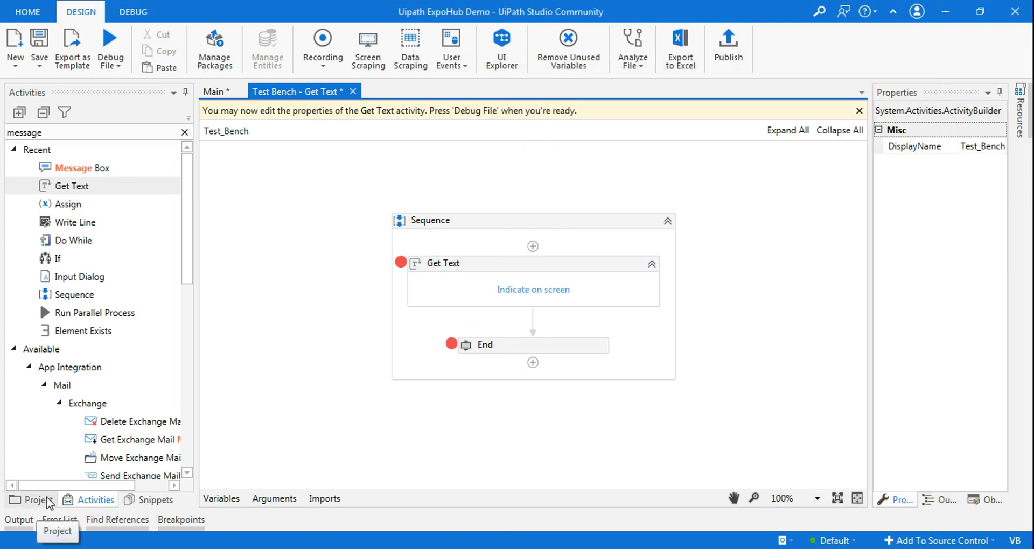
- Show the project tree listing dependencies and Main.xaml beside the test bench
click(31, 499)
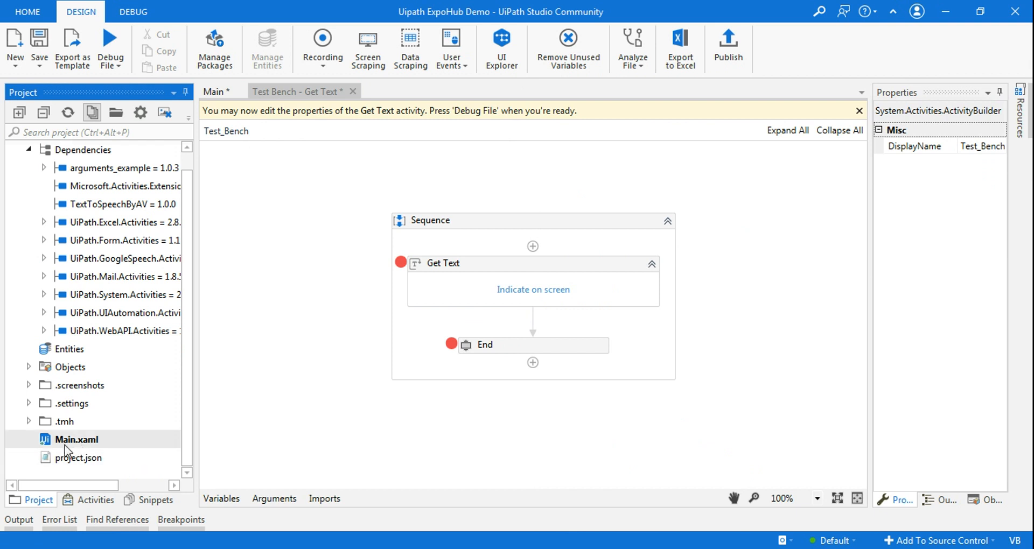
mouse_move(82, 433)
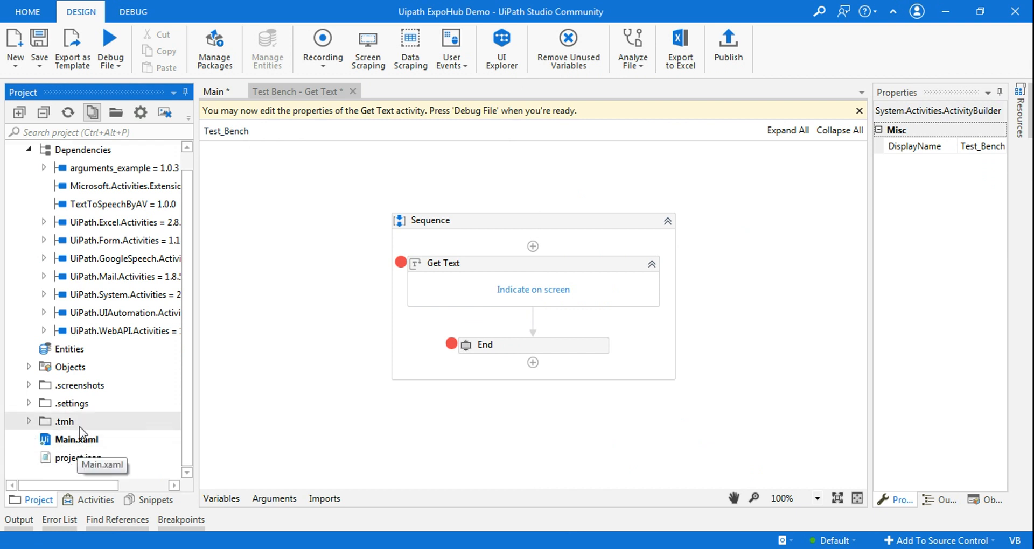
mouse_move(295, 91)
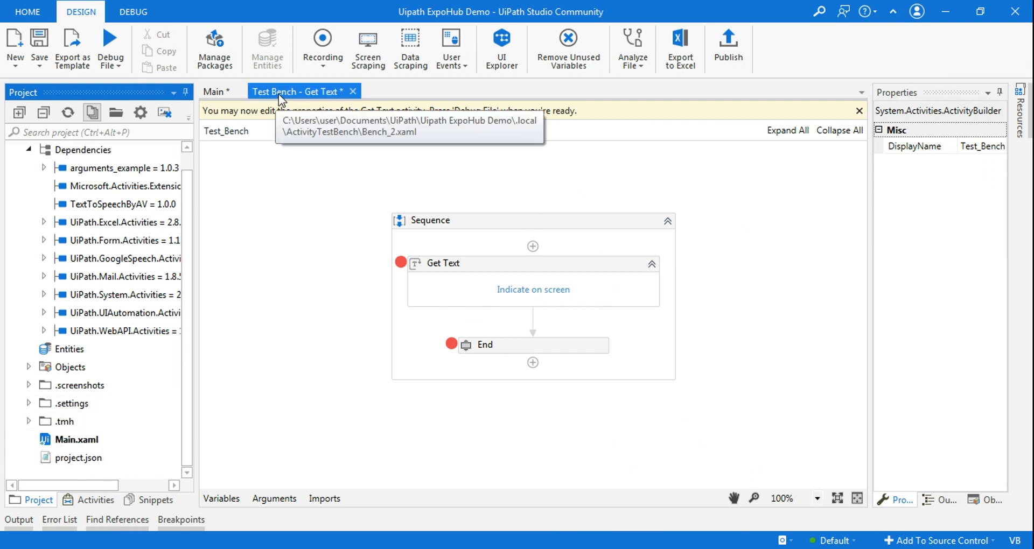
mouse_move(268, 370)
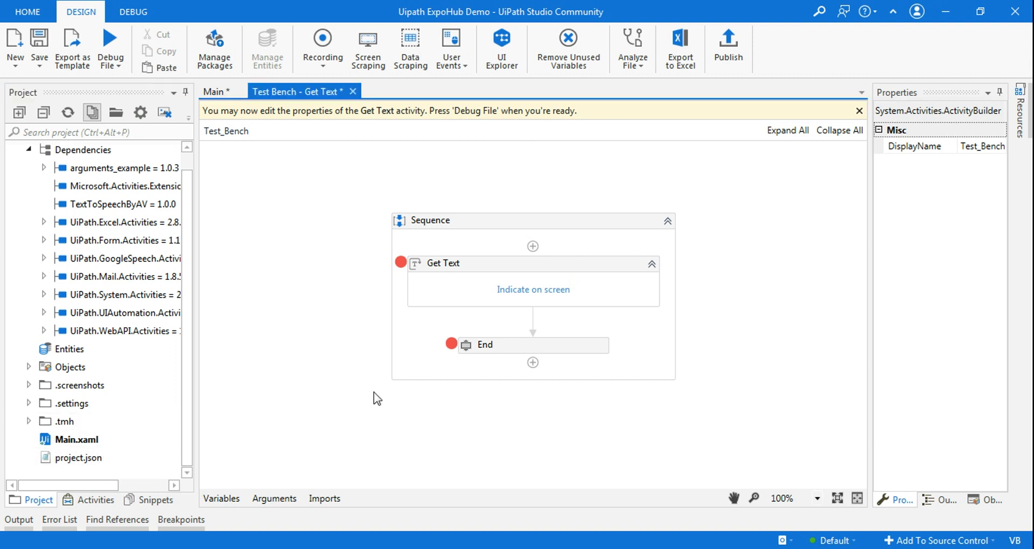
mouse_move(296, 316)
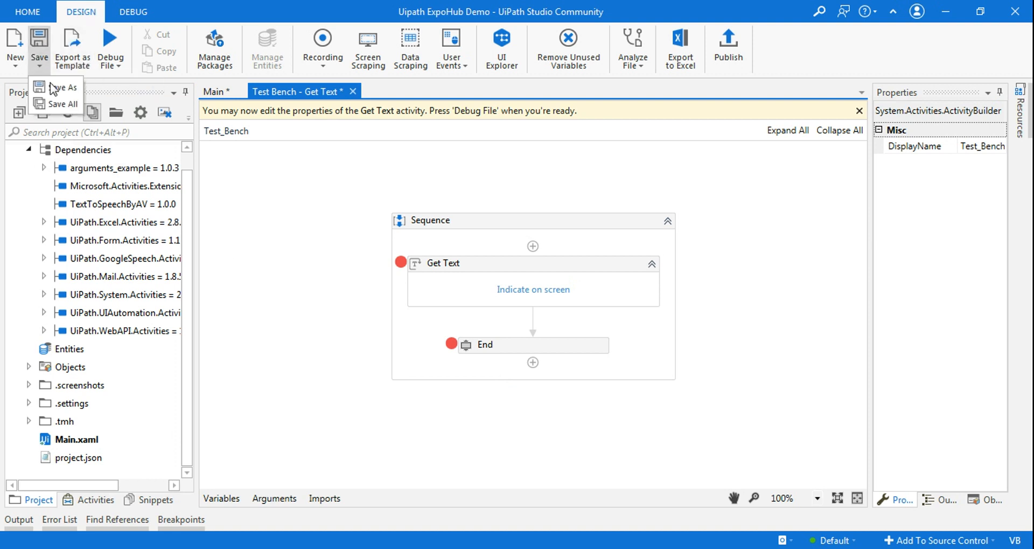
mouse_move(63, 104)
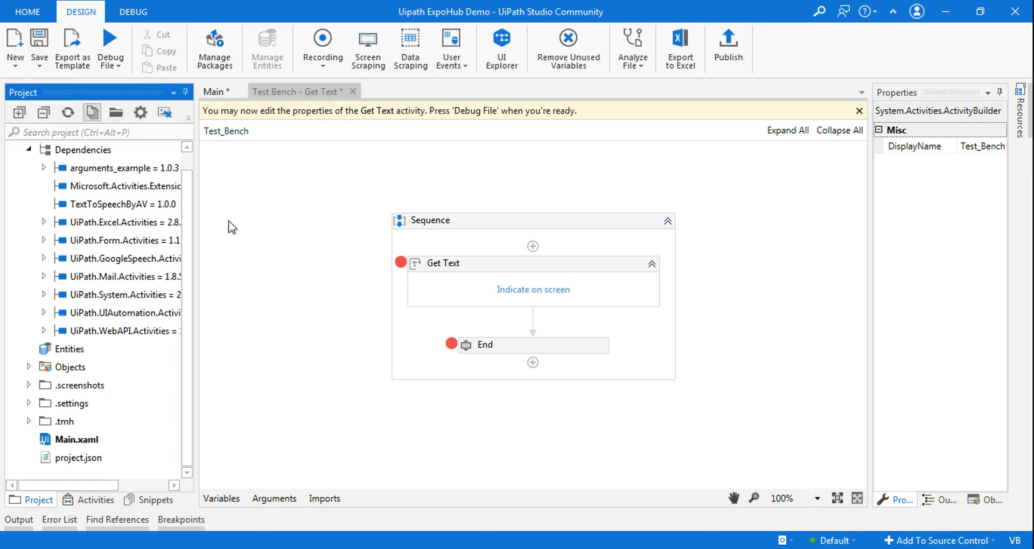
mouse_move(505, 261)
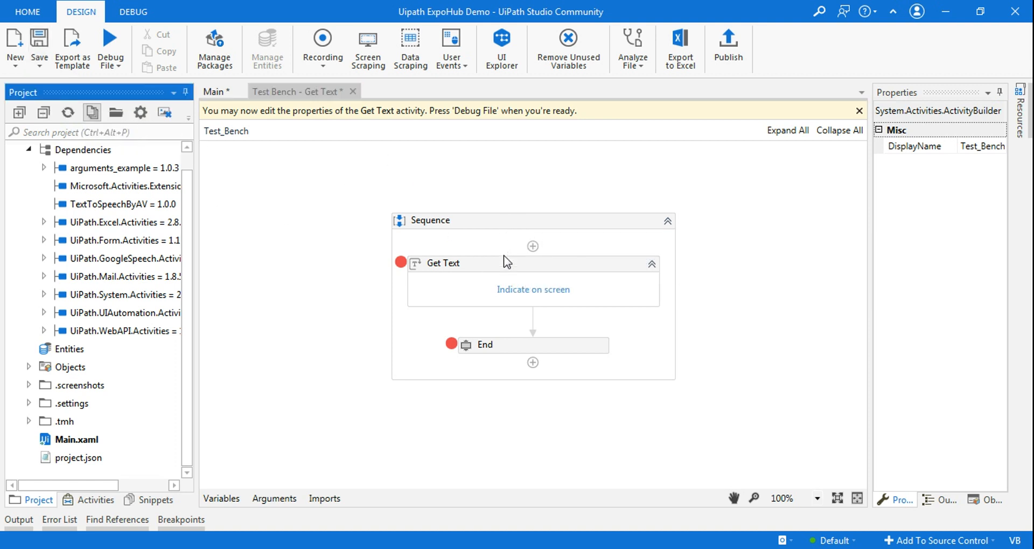
mouse_move(510, 374)
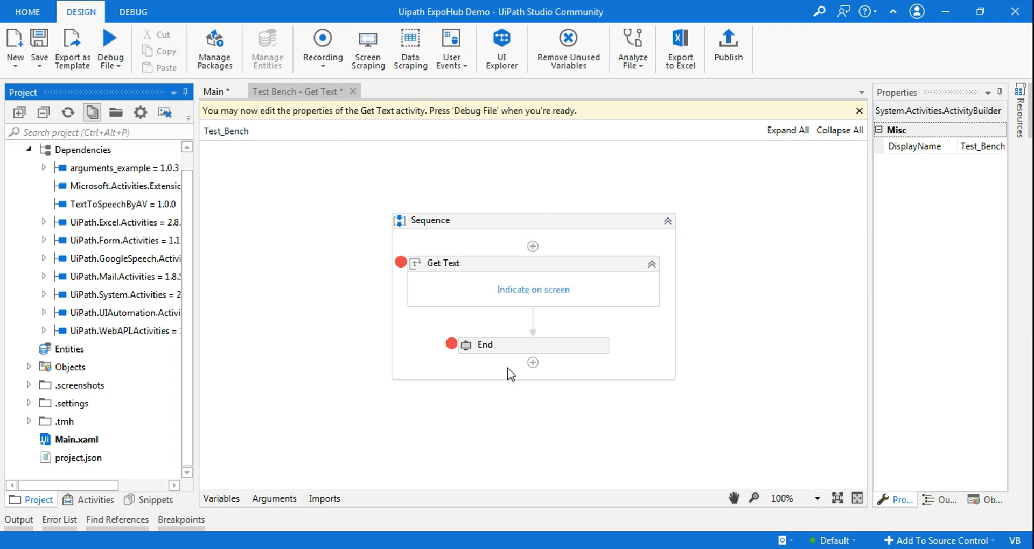
click(554, 220)
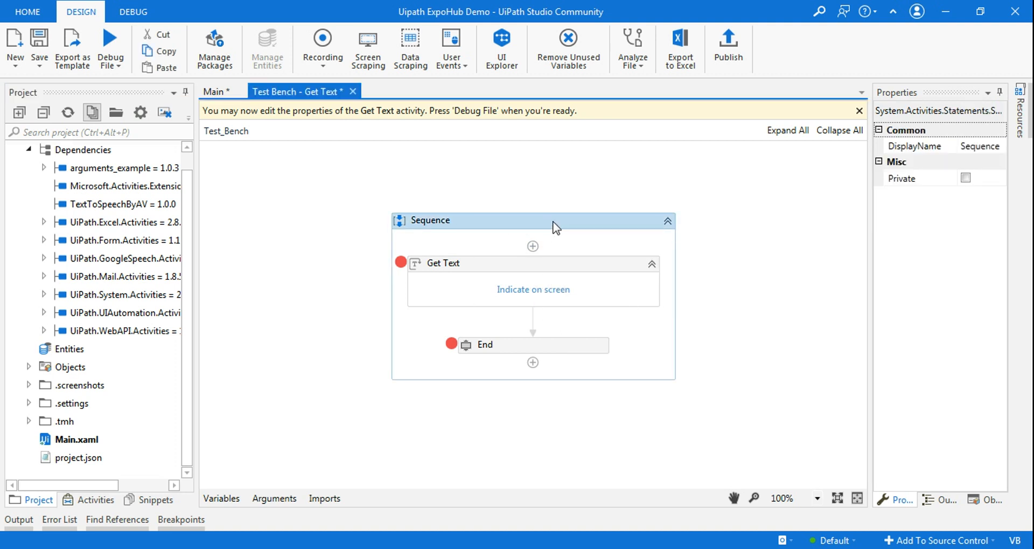
right_click(554, 227)
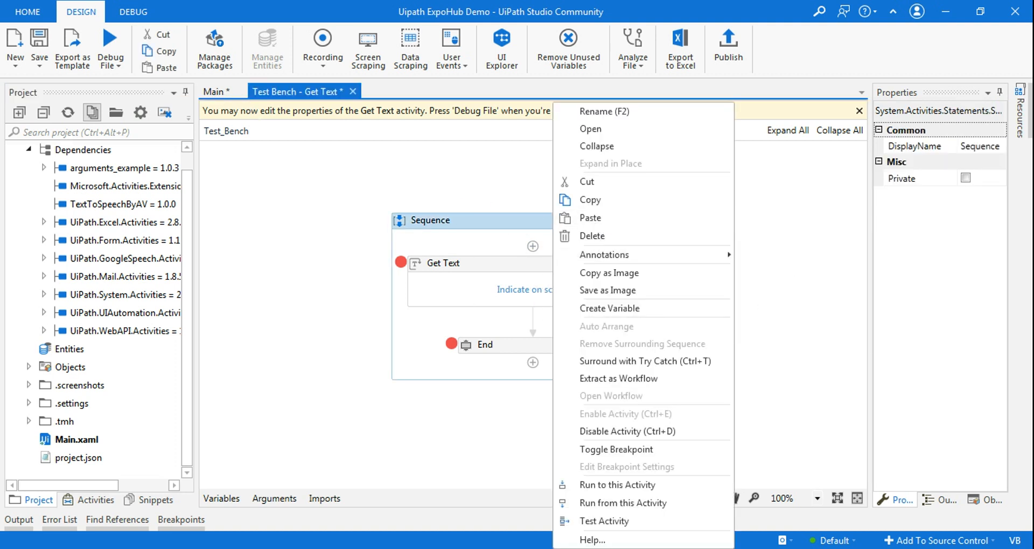
click(472, 238)
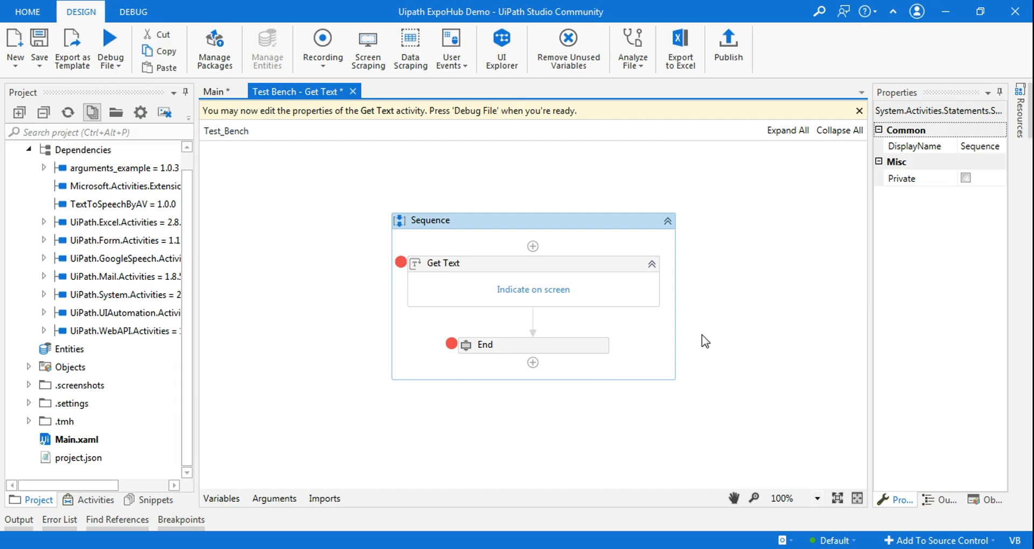
mouse_move(532, 291)
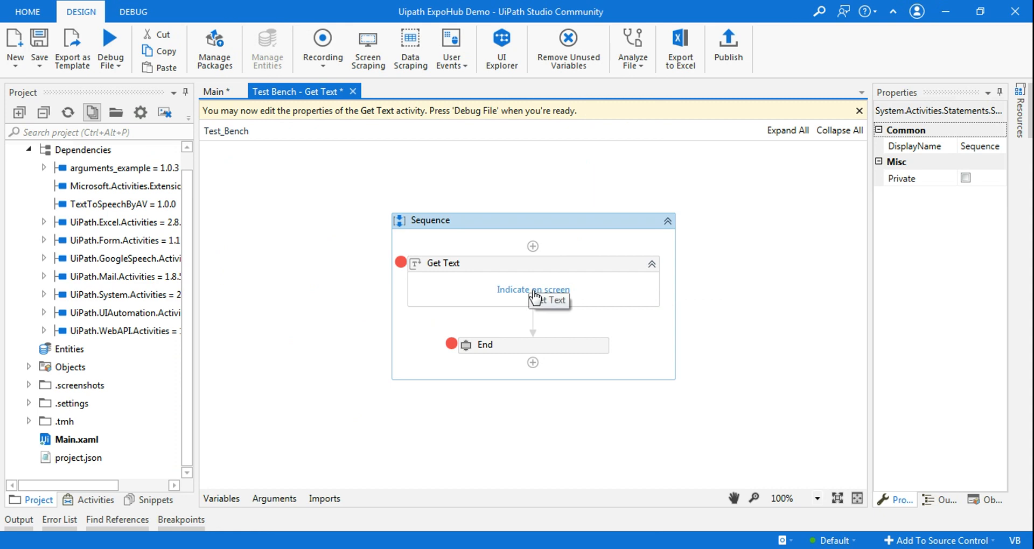
- Indicate the weather page's temperature element as Get Text's on-screen target
click(532, 289)
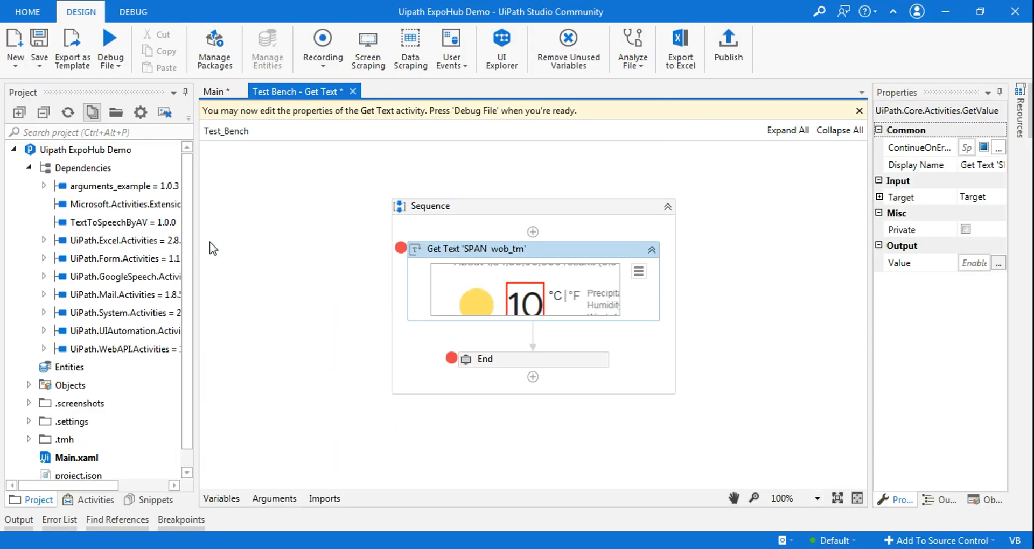
mouse_move(605, 301)
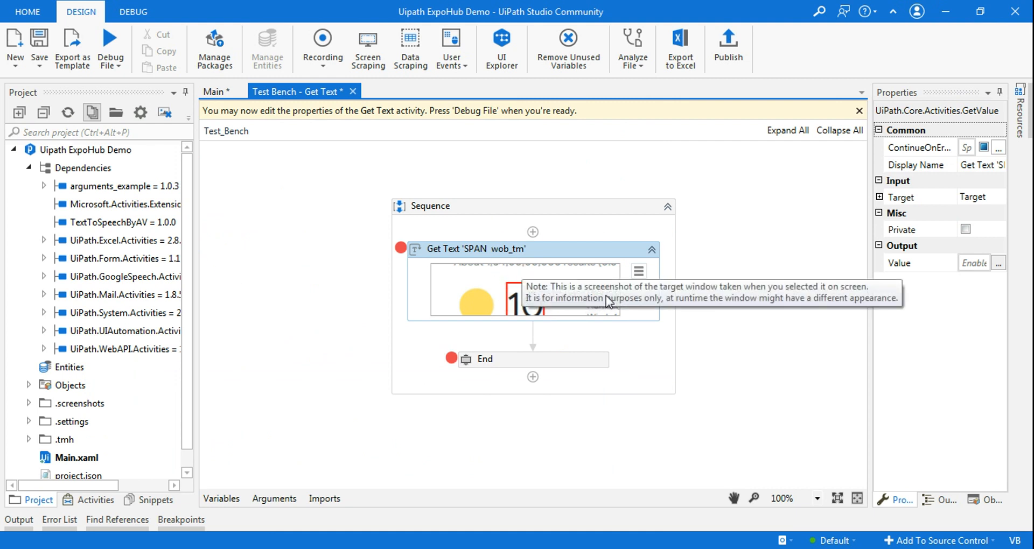
click(94, 499)
text(message)
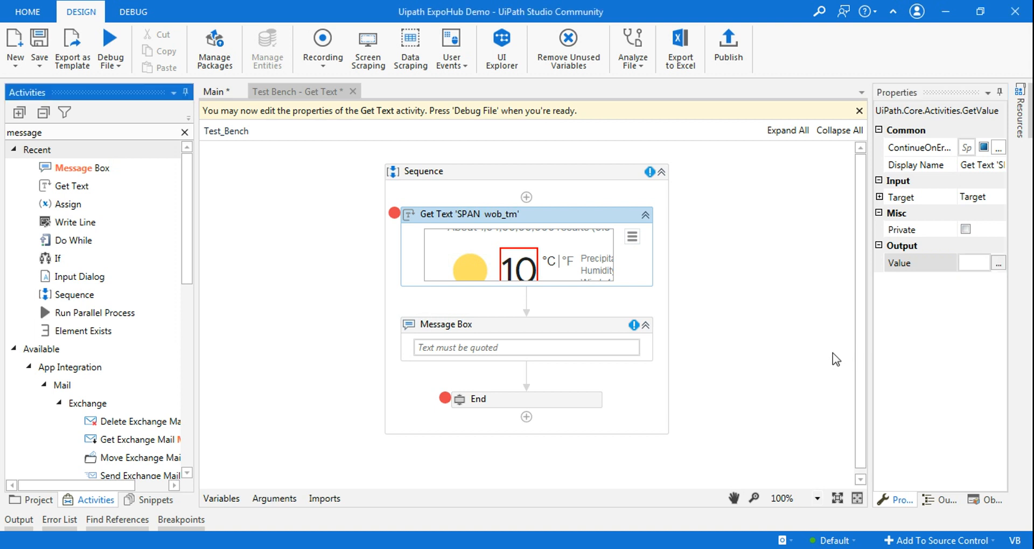
- Store Get Text output in new variable getTextOP and enter it as the Message Box text
click(220, 499)
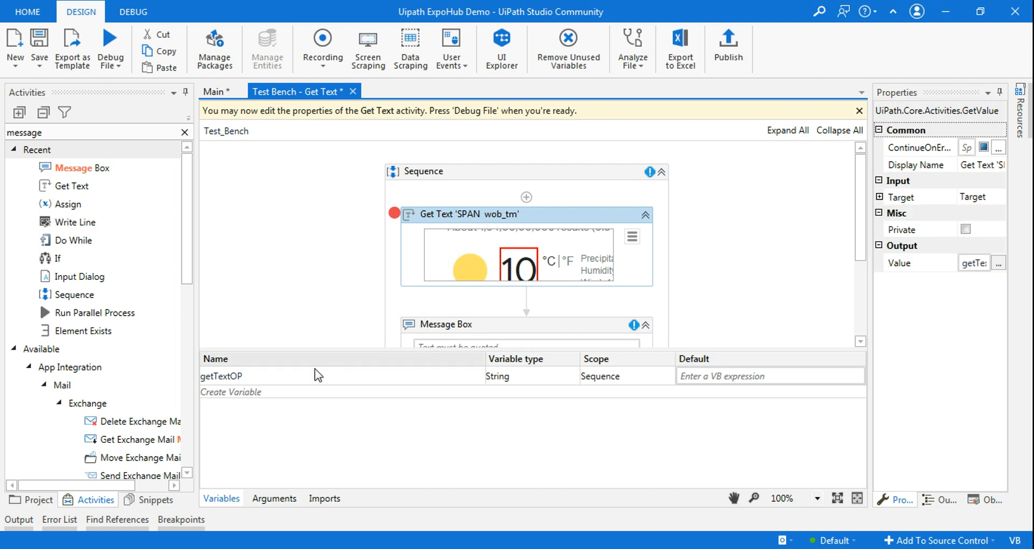
mouse_move(237, 506)
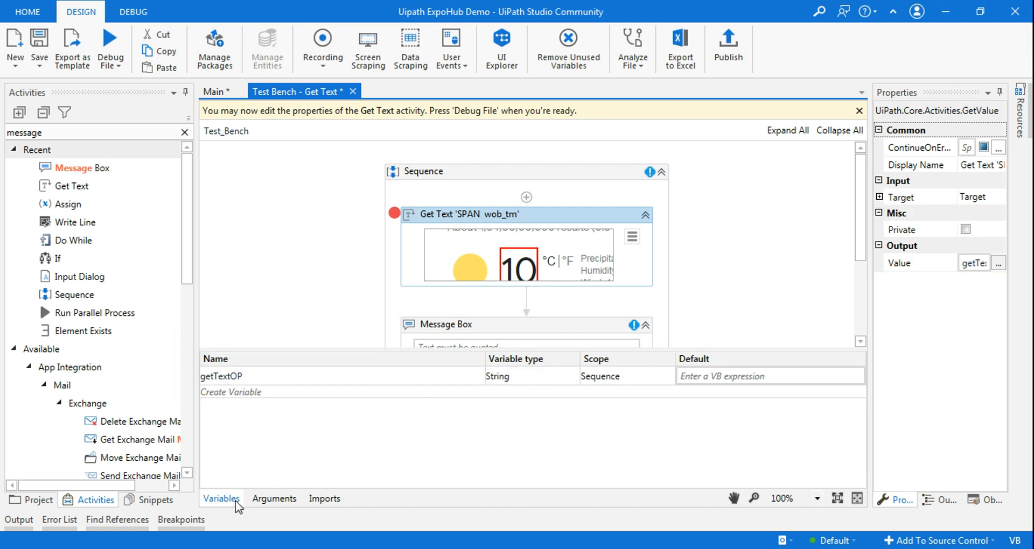
click(447, 324)
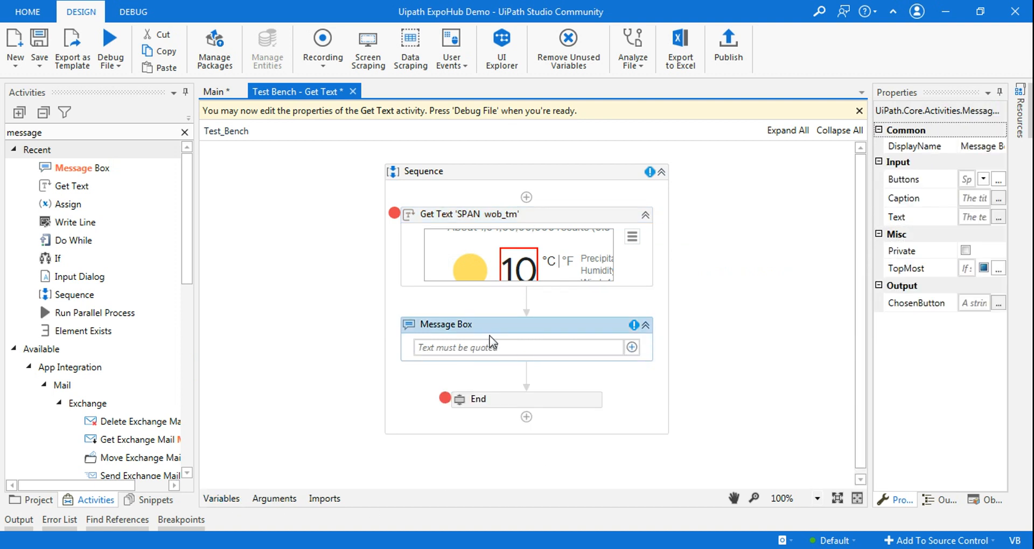
text(ge)
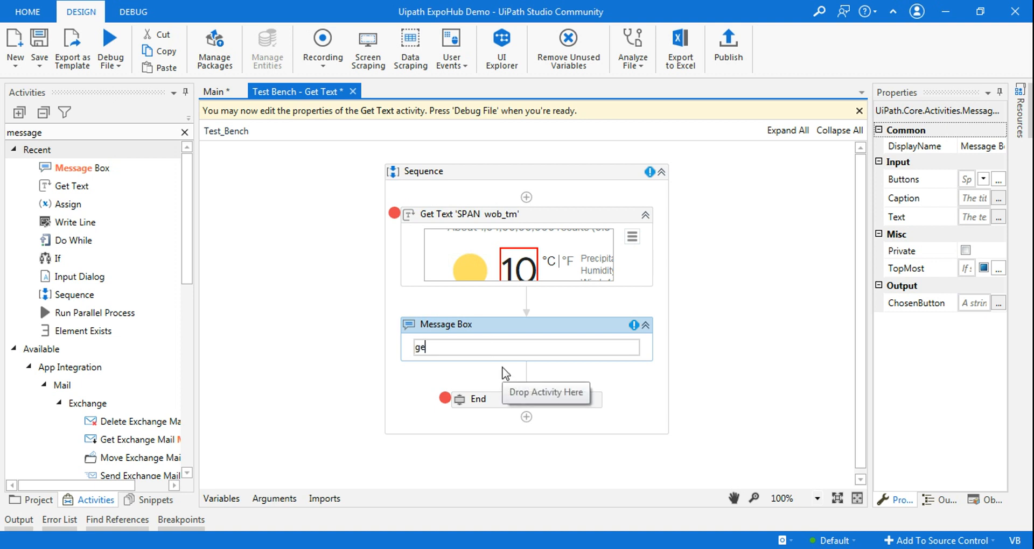
text(tTextOP)
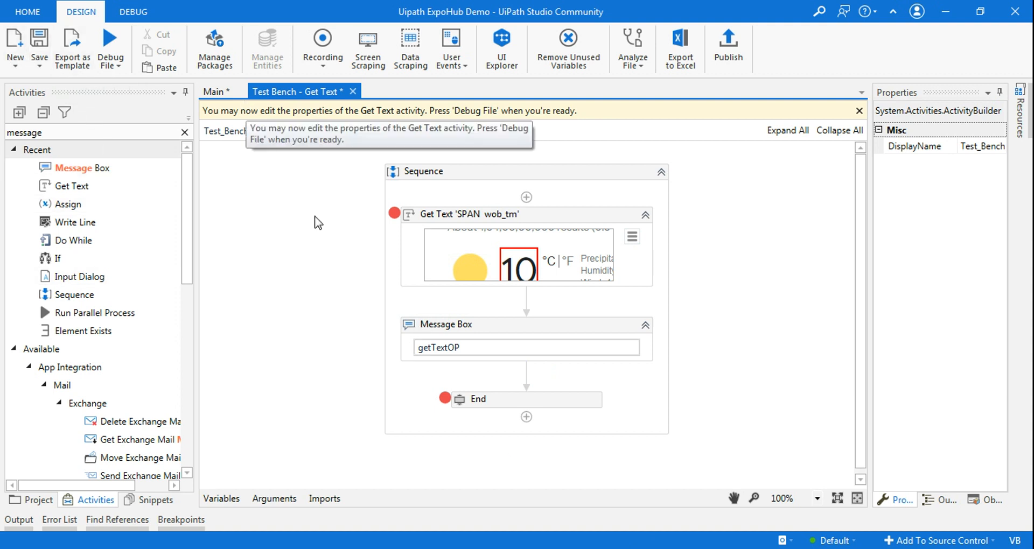
- Debug the Test Bench file, continue past the breakpoint and dismiss the message box showing 10
click(133, 12)
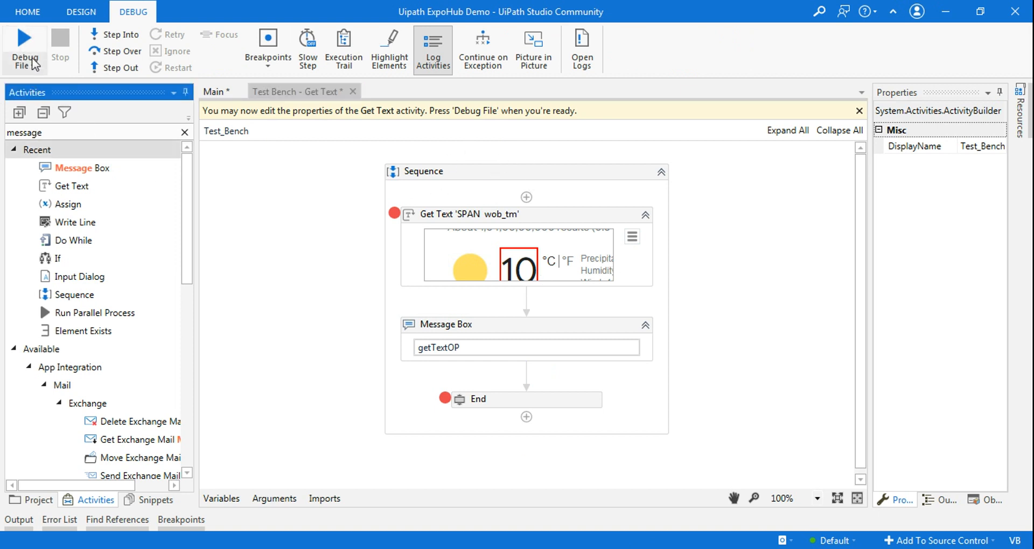
mouse_move(25, 46)
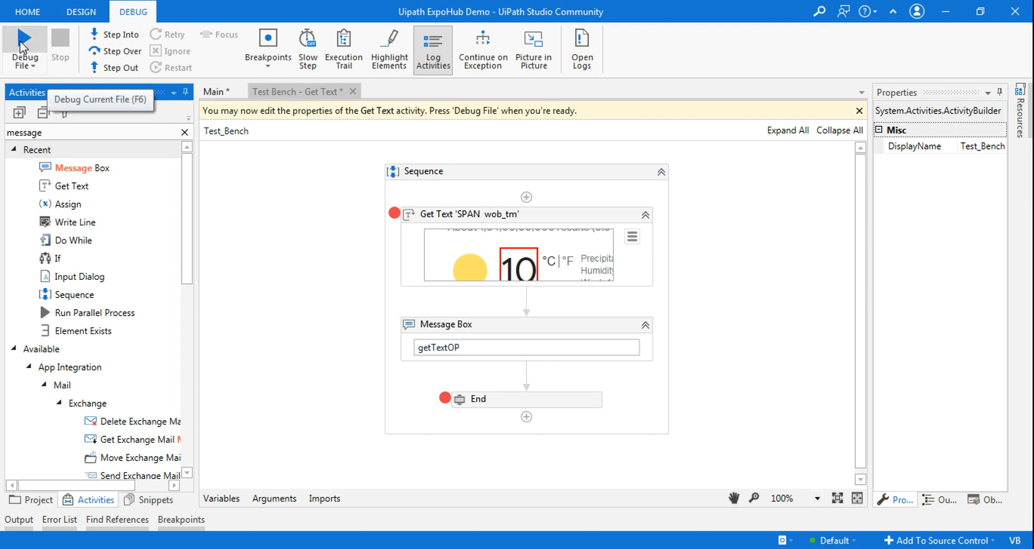
click(24, 47)
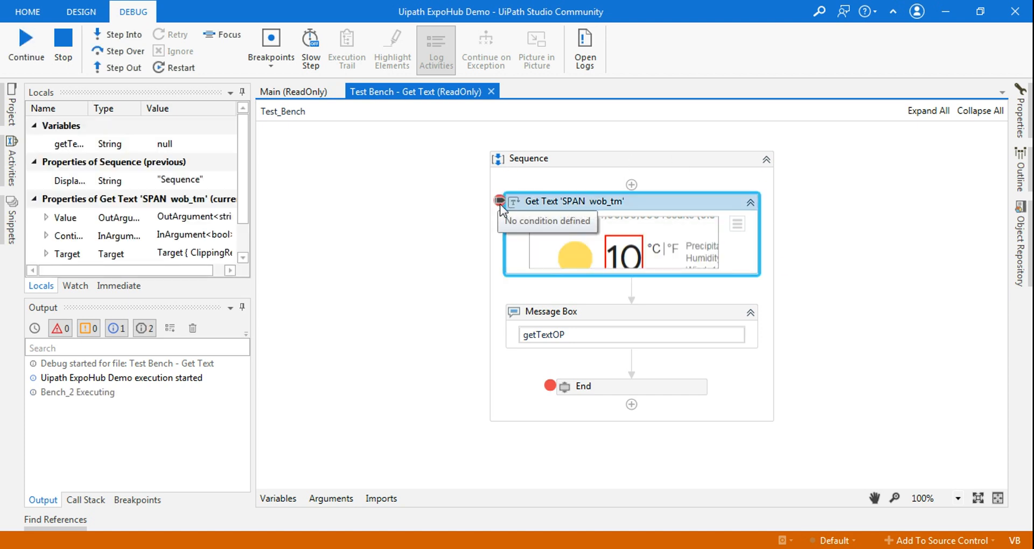
mouse_move(488, 199)
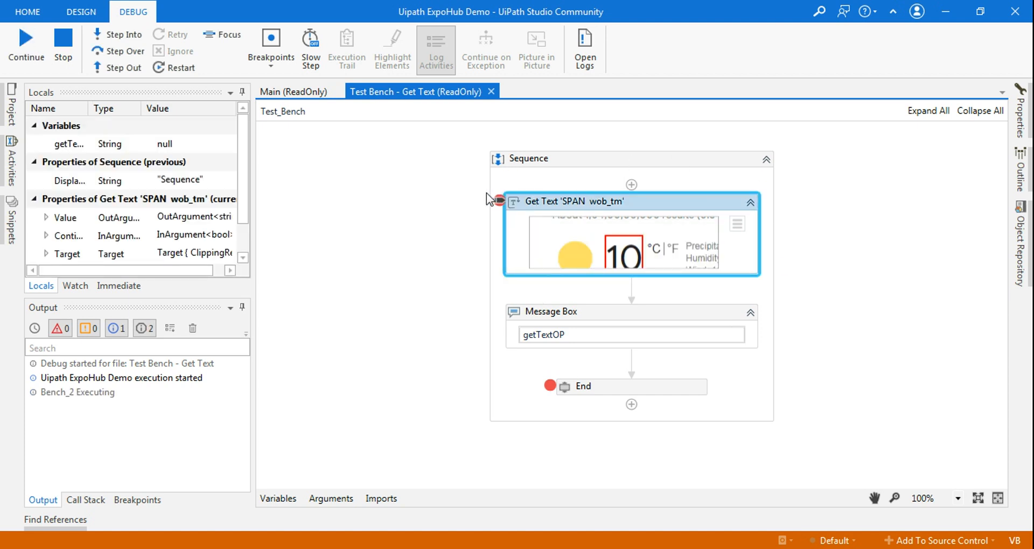
click(26, 46)
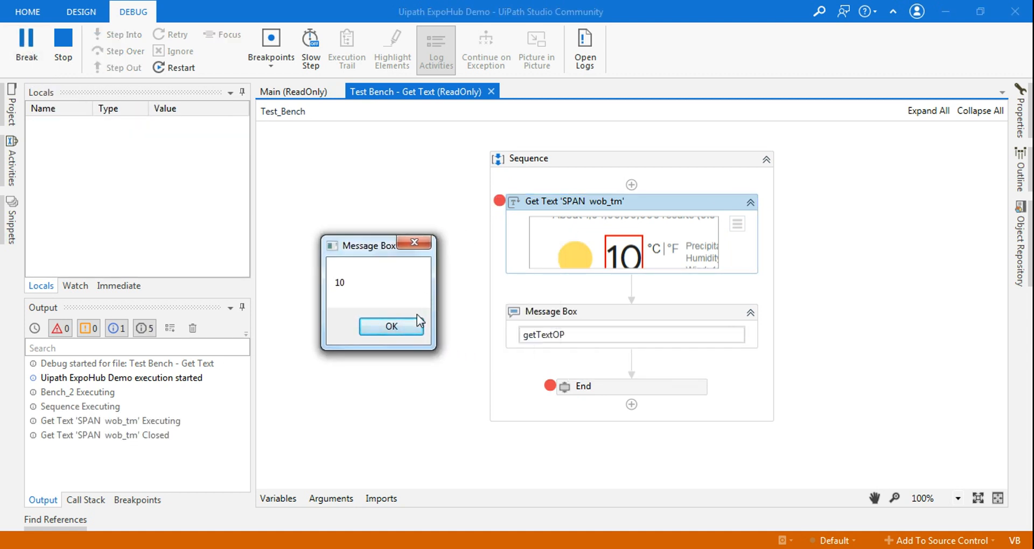
click(391, 326)
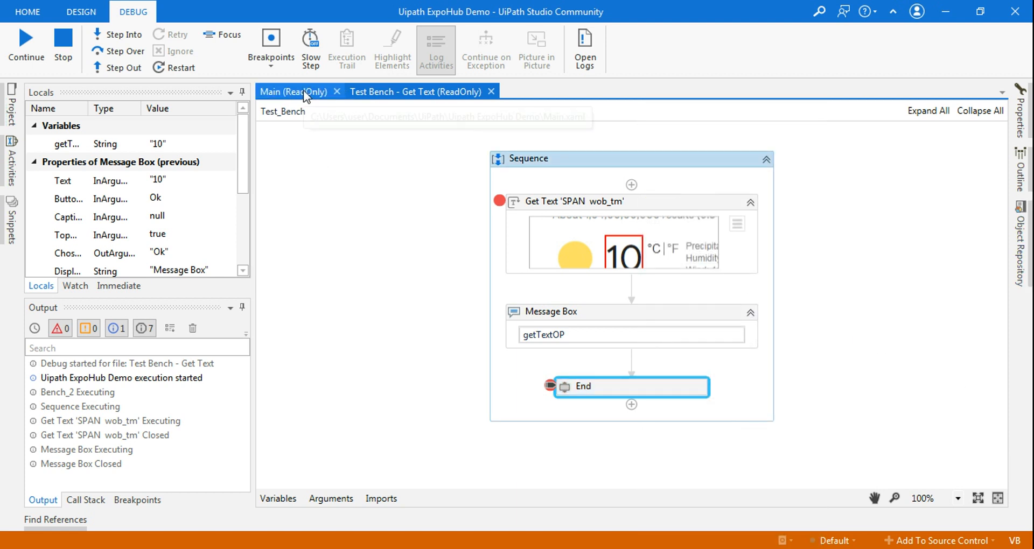
- Stop debugging and copy the Test Bench sequence for the Main workflow
click(63, 43)
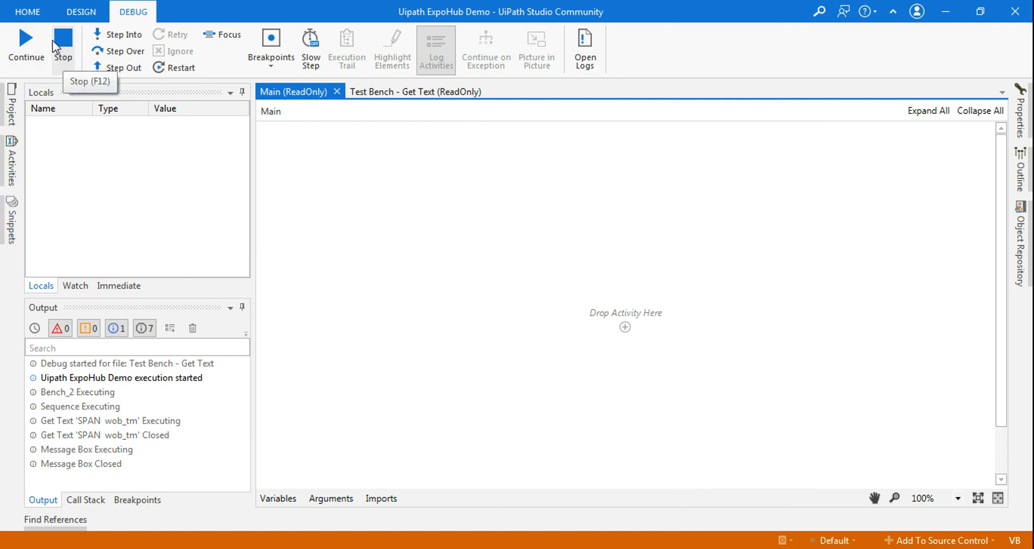
mouse_move(409, 317)
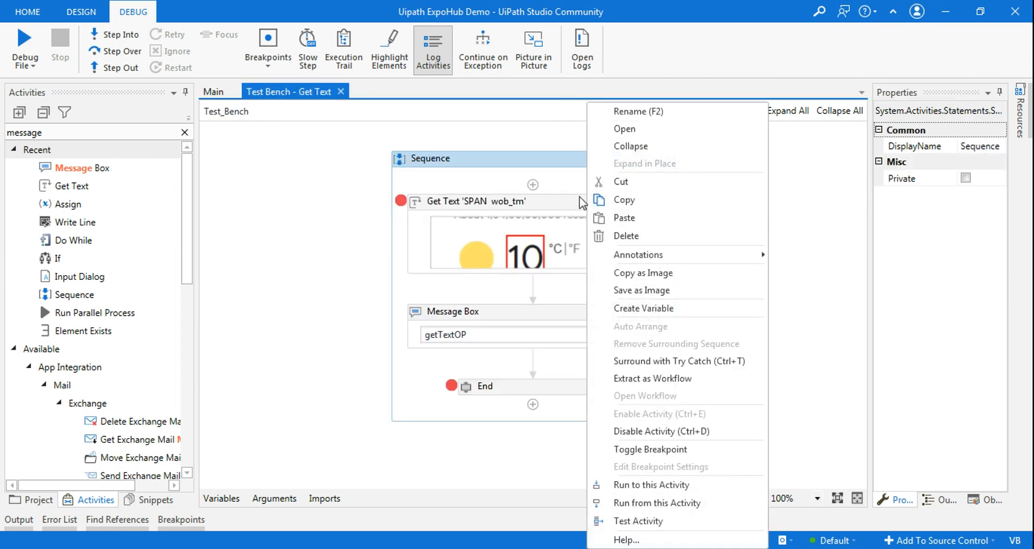
click(212, 91)
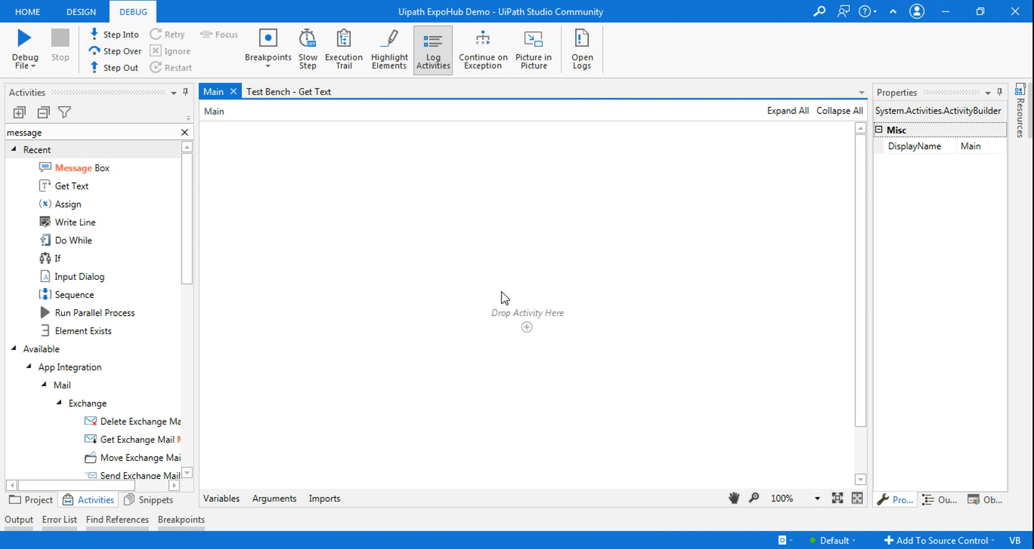
mouse_move(579, 165)
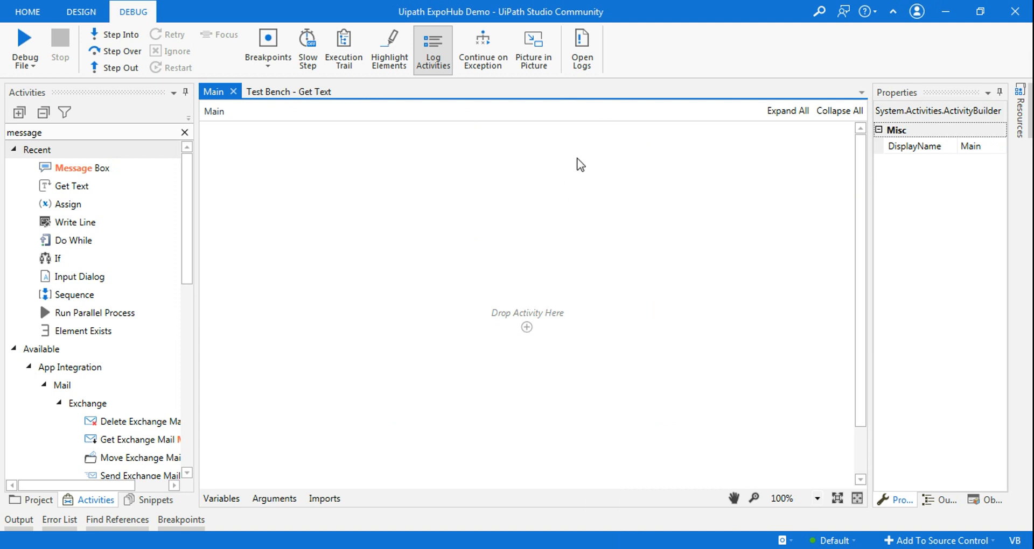
mouse_move(526, 323)
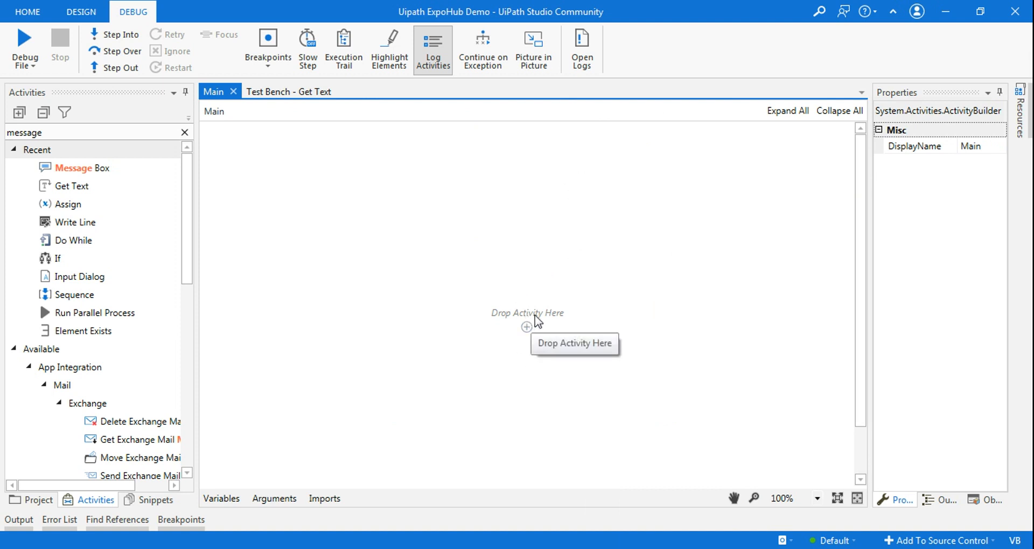
mouse_move(531, 310)
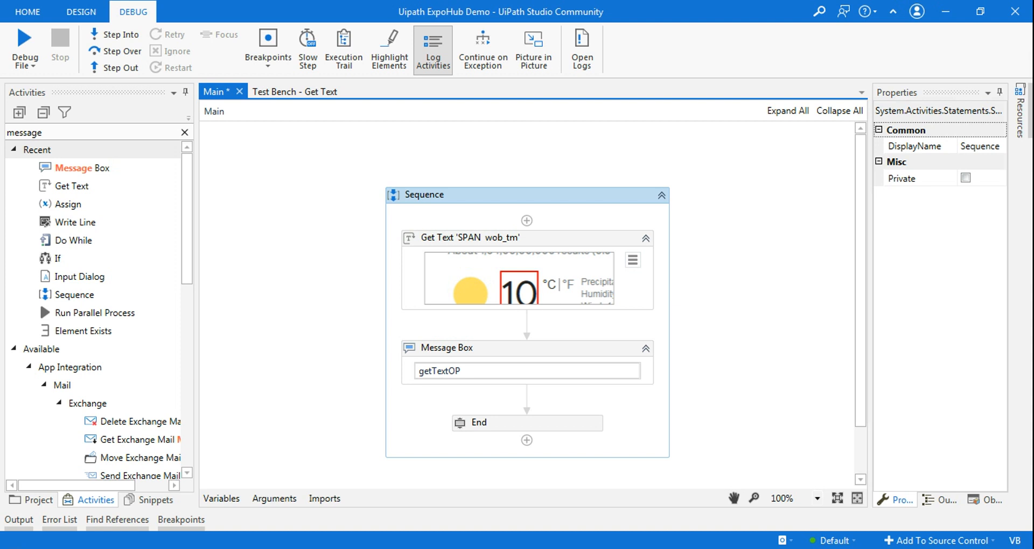
mouse_move(237, 471)
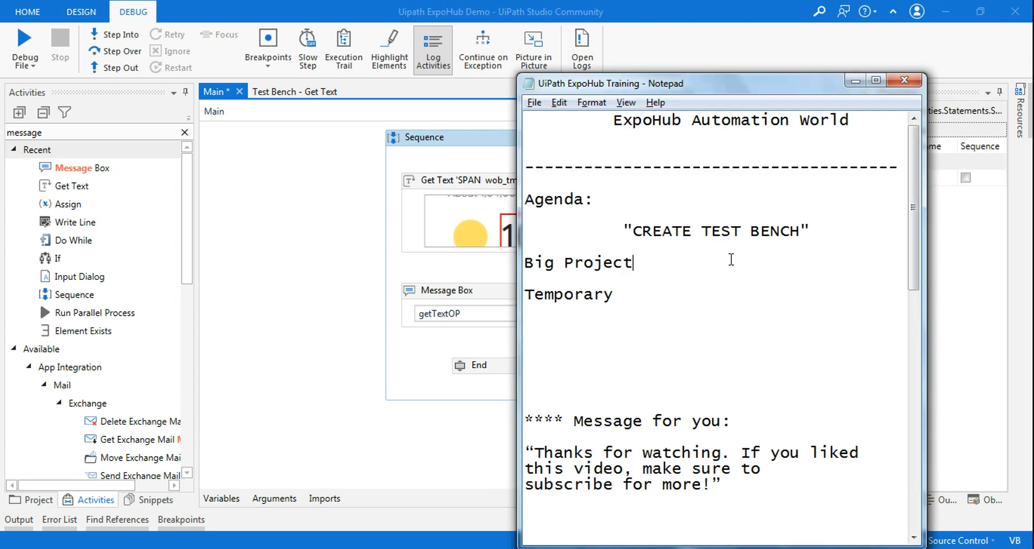
- Select the CREATE TEST BENCH item in the reopened Notepad agenda
drag(626, 231, 809, 231)
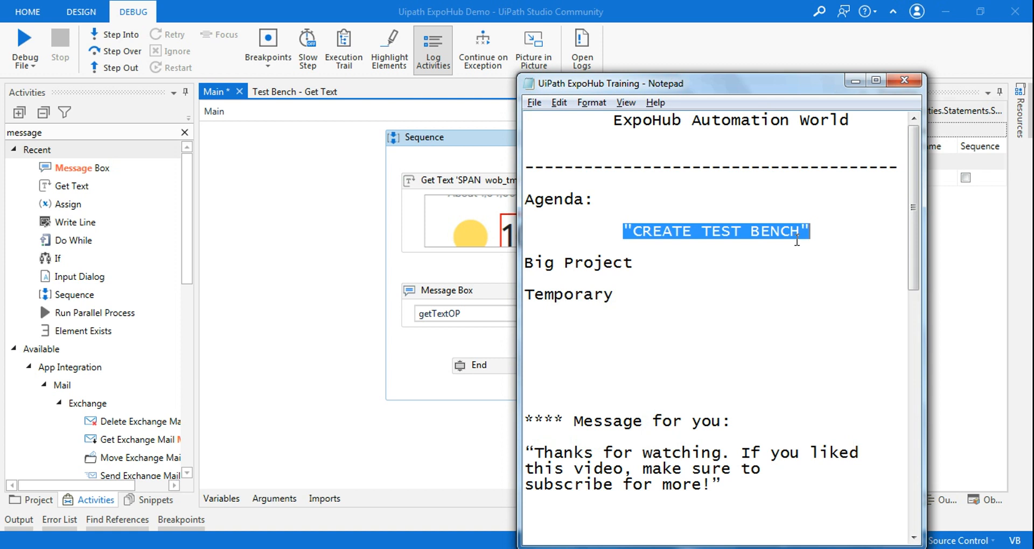
mouse_move(725, 256)
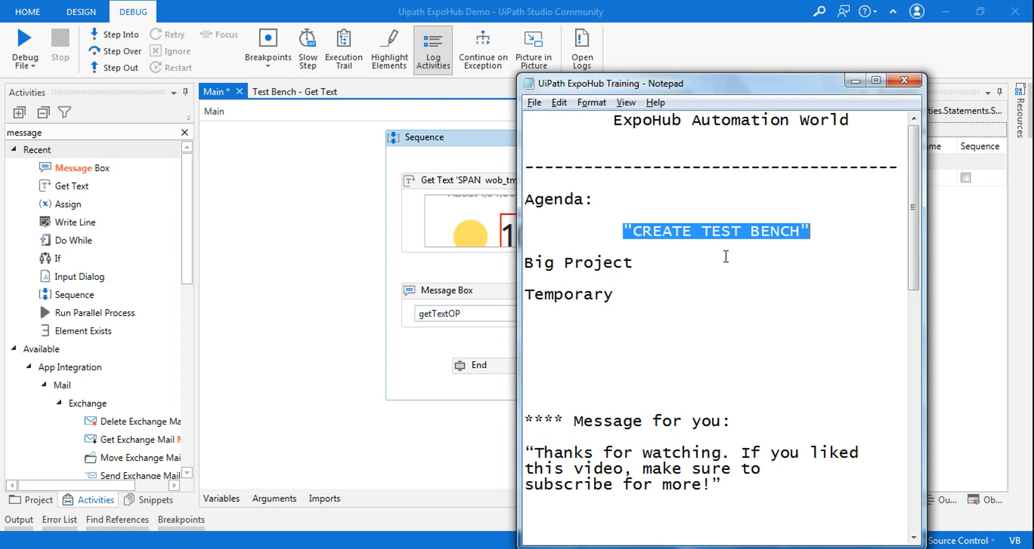
mouse_move(646, 303)
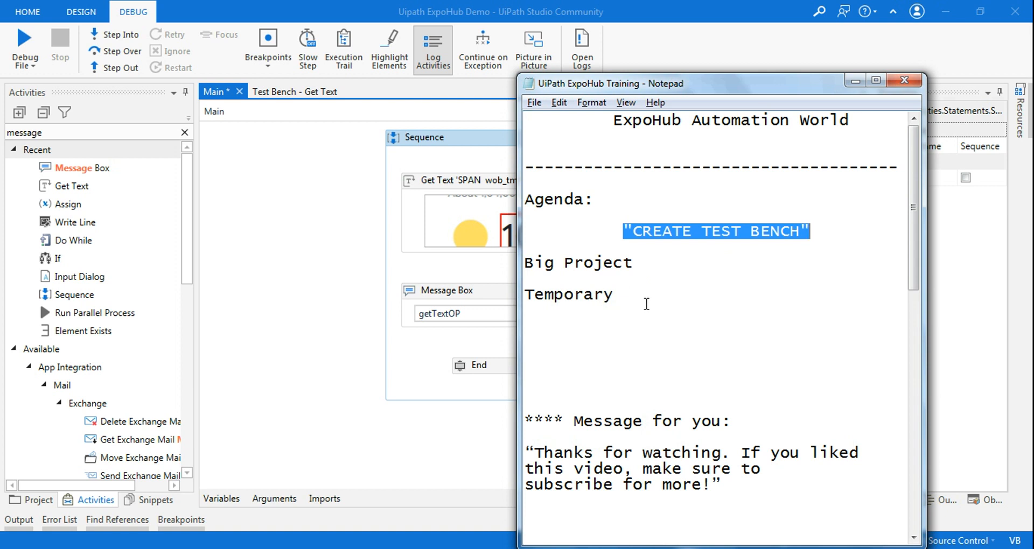